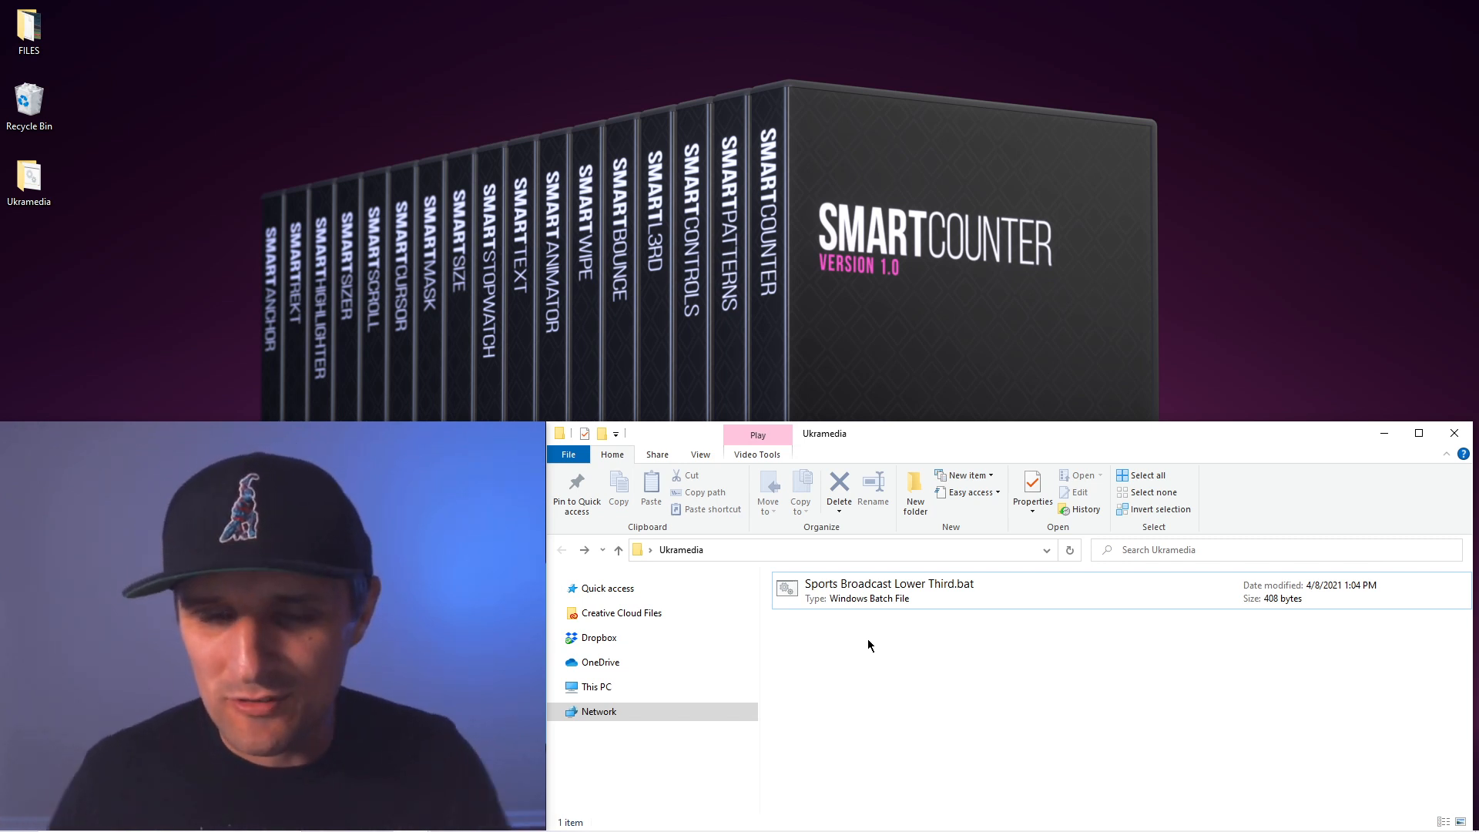
Step: Start a new text document in the Ukramedia folder from the right-click menu
right_click(867, 646)
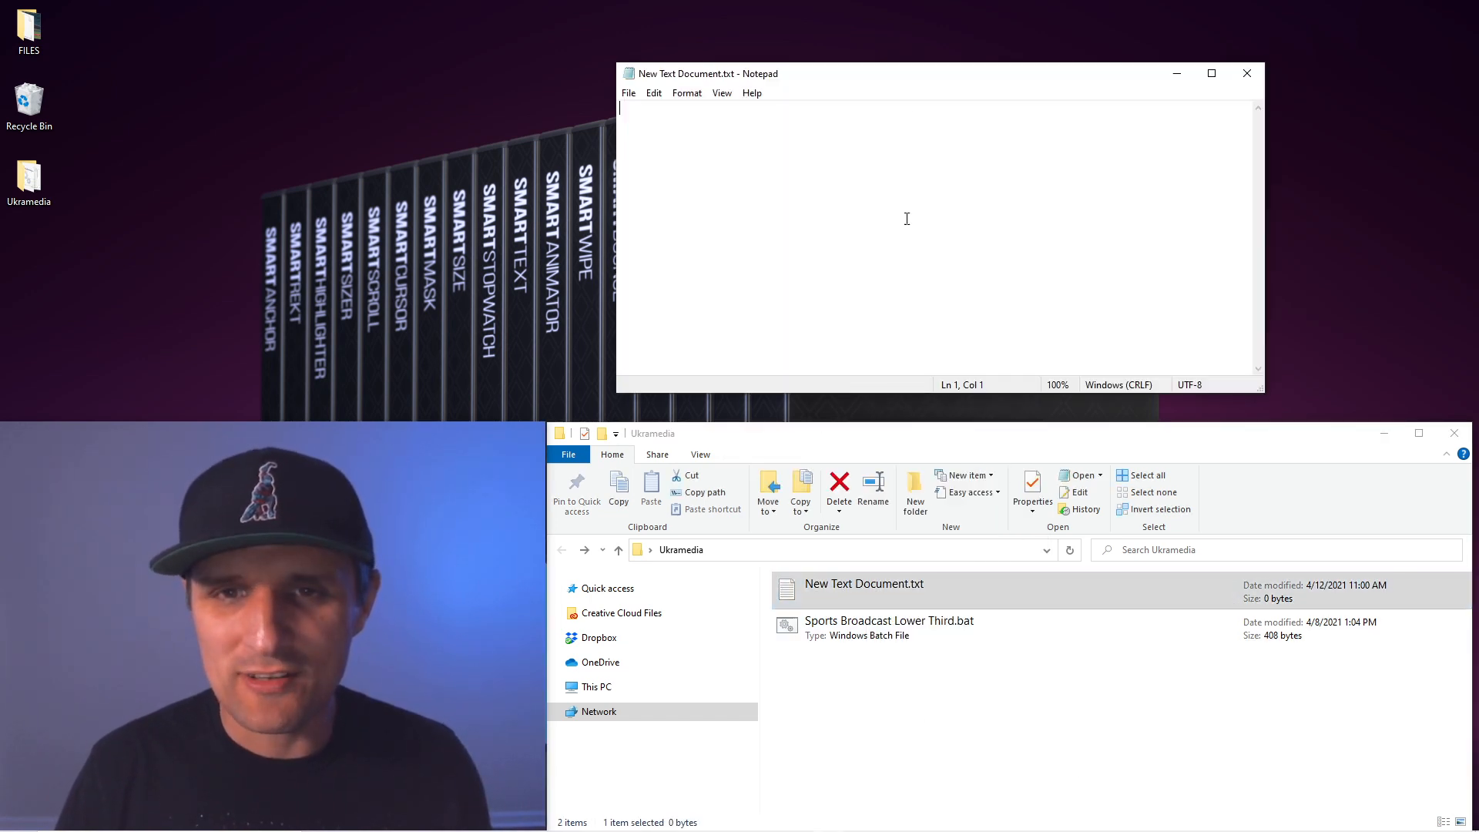
Step: Write the header line Status,Sport,Name,Country,Path and move to a second line
type("Status,Sport,Name,Country,Path")
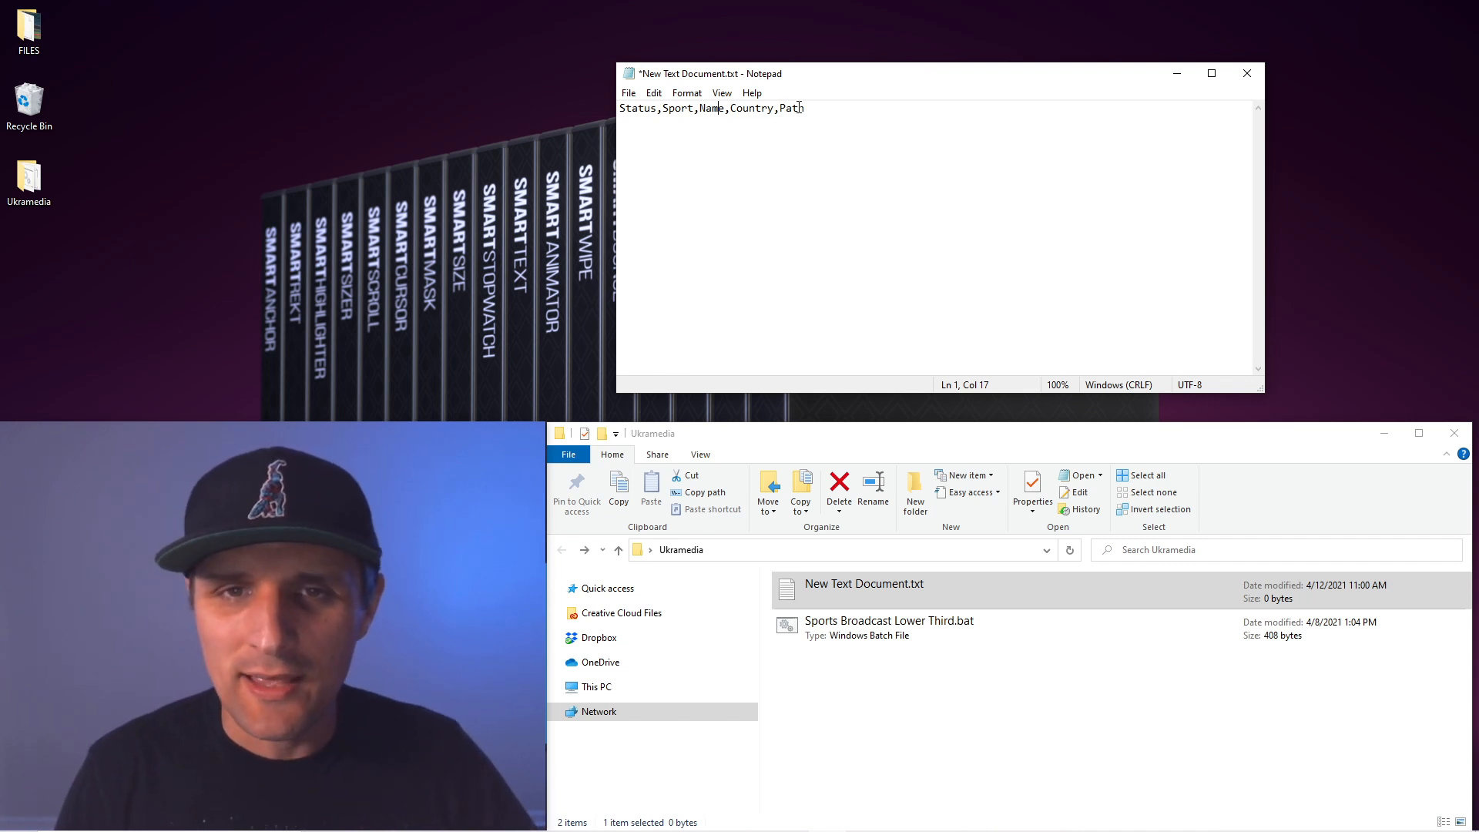
mouse_move(817, 160)
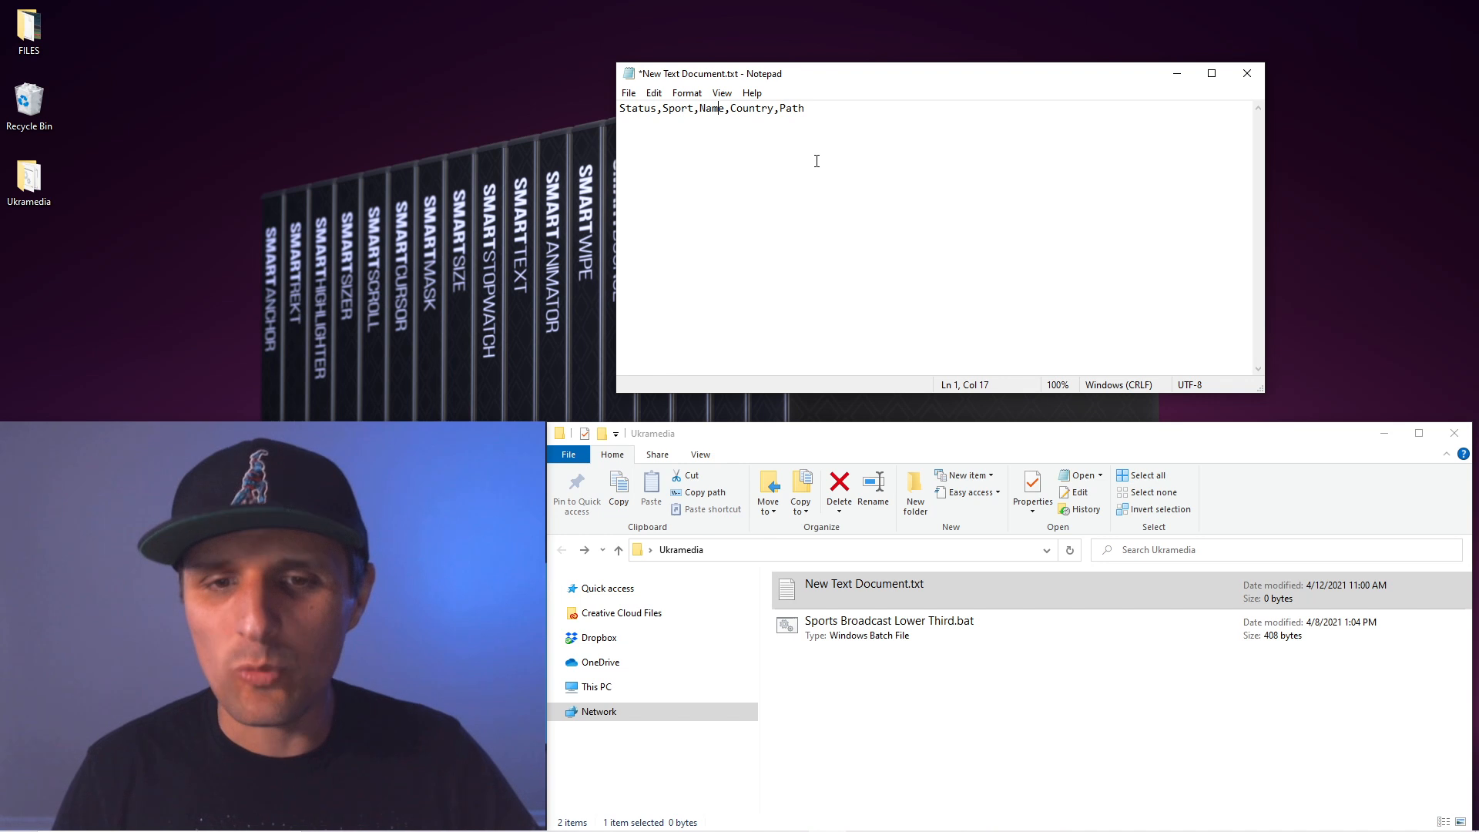
left_click(888, 627)
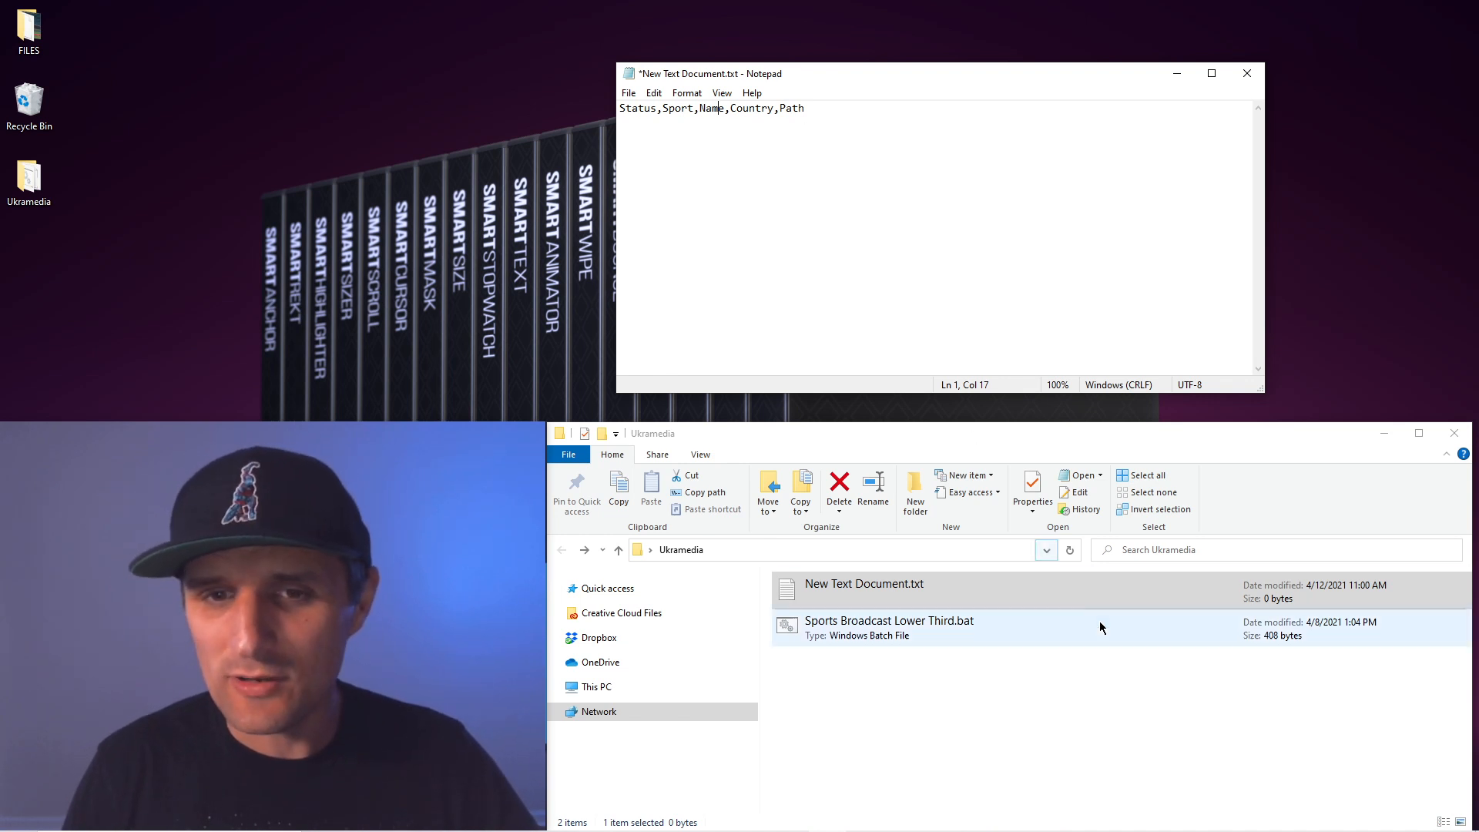
left_click(840, 550)
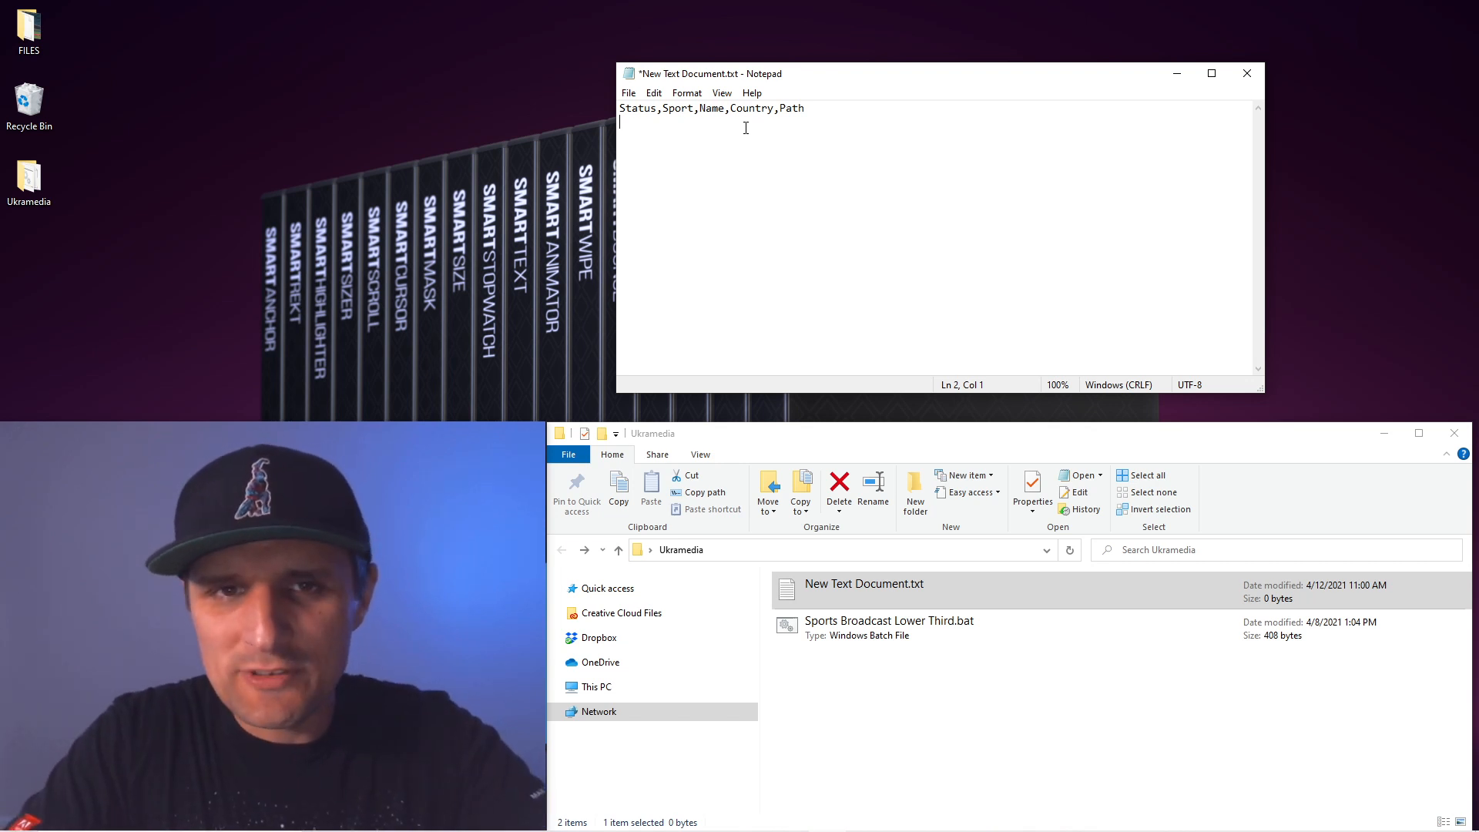
Step: Add the row Ready,Soccer,Sergei Prokhnevskiy,Ukraine,C:\Users\prokh\Desktop\Ukramedia on line 2
type("Ready,")
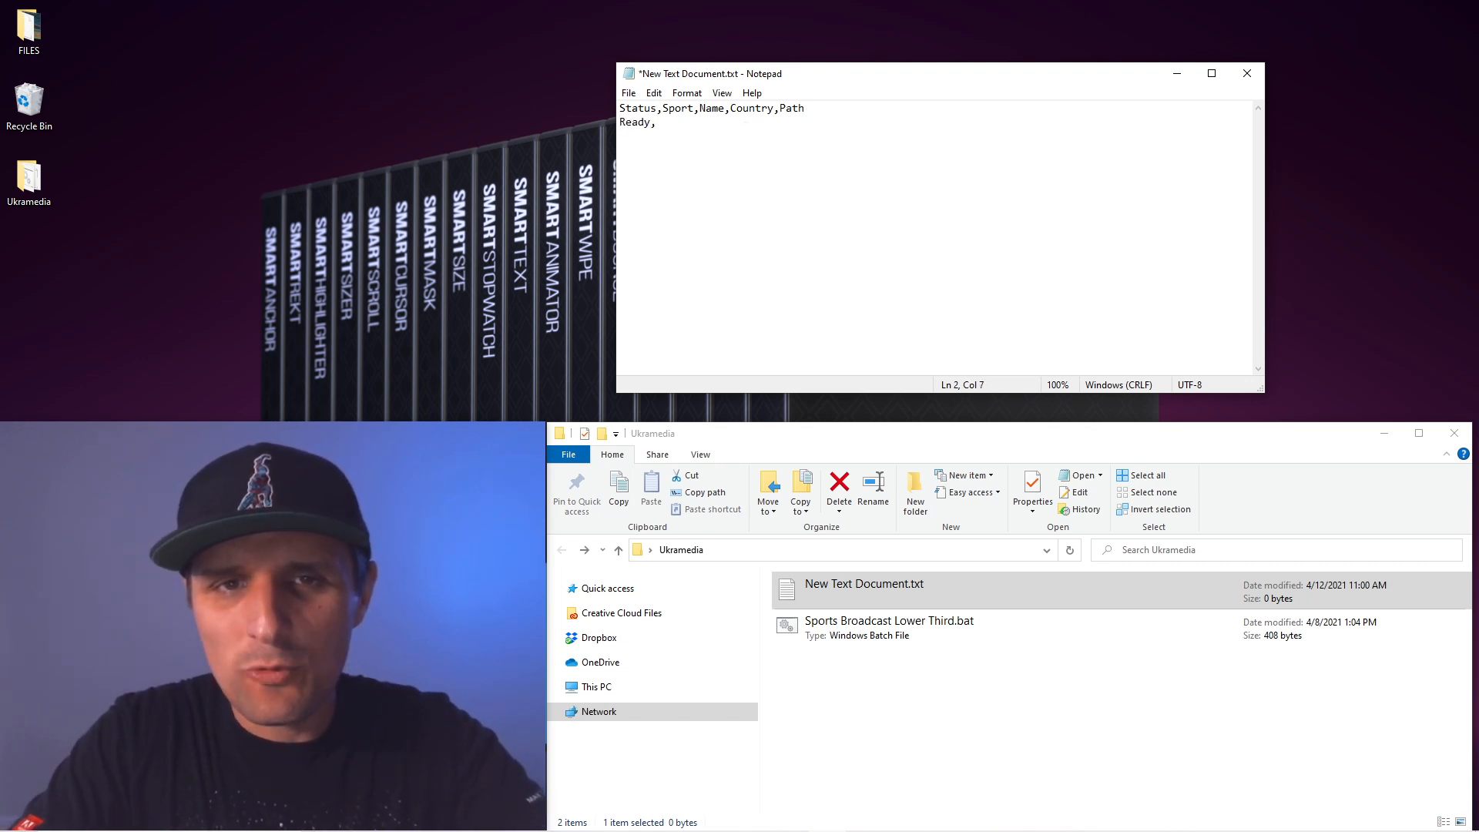
type("Soccer,")
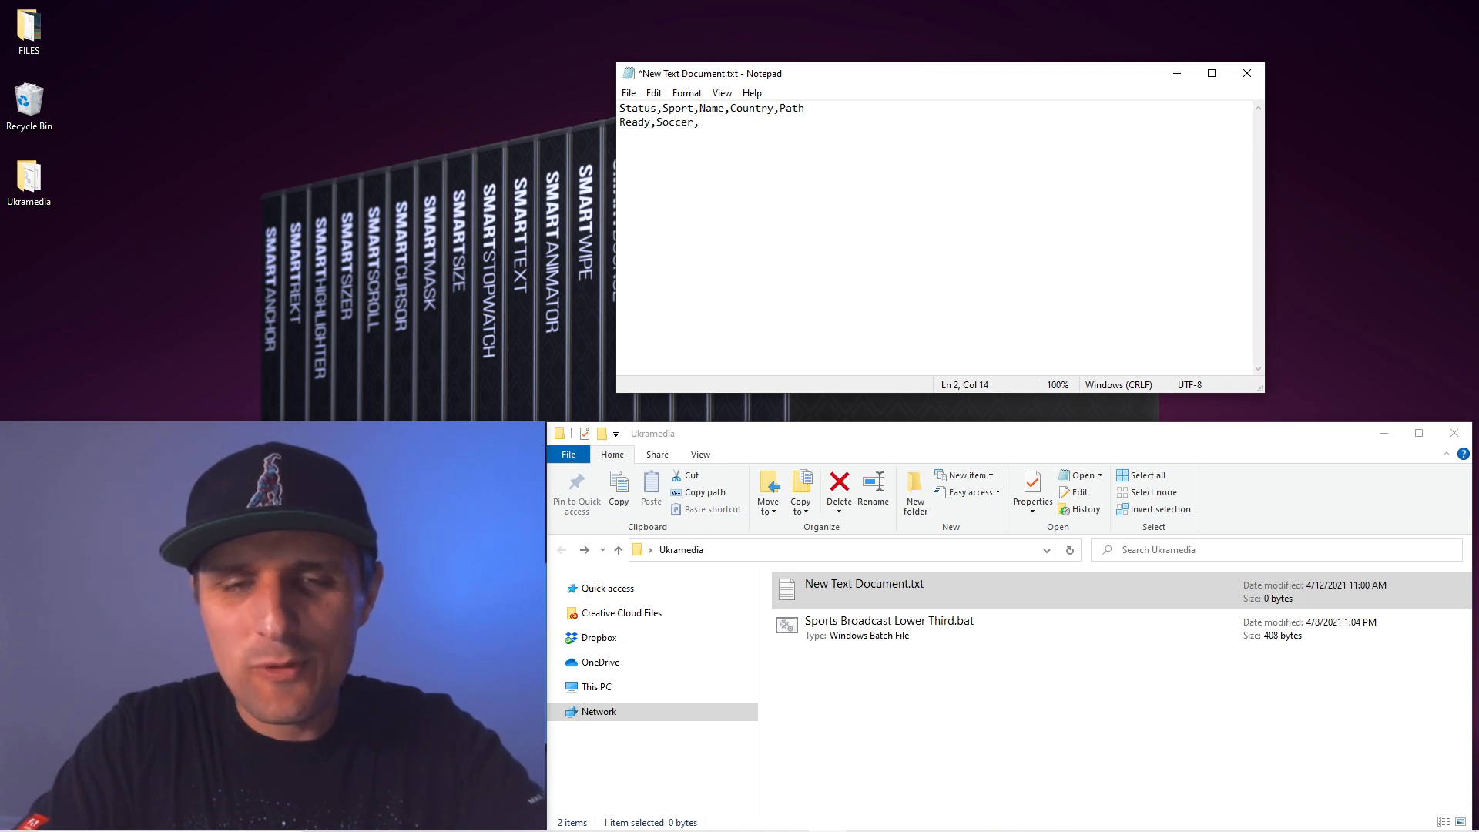
type("Sergei Prokh")
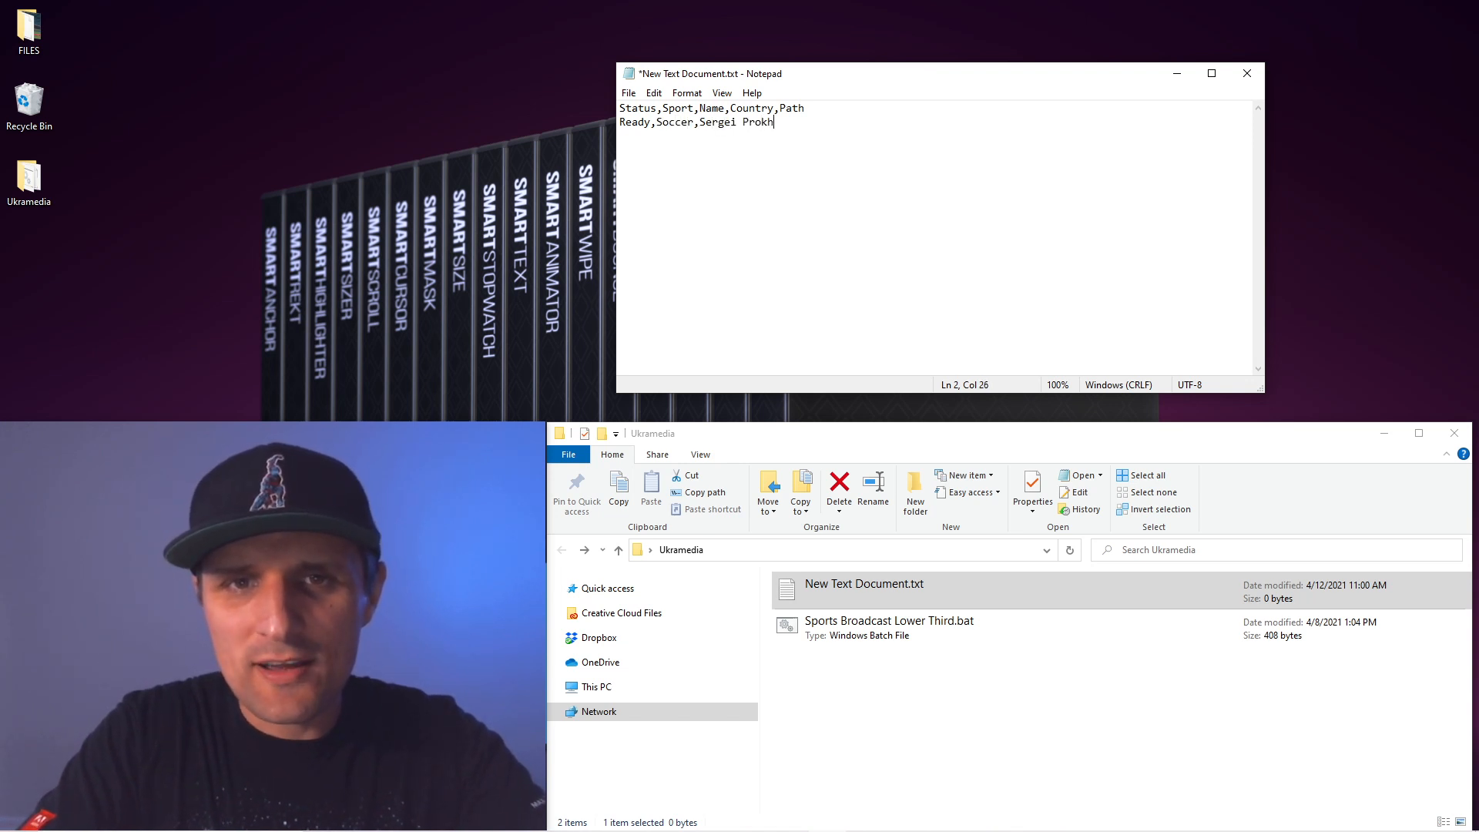
type("nevskiy,")
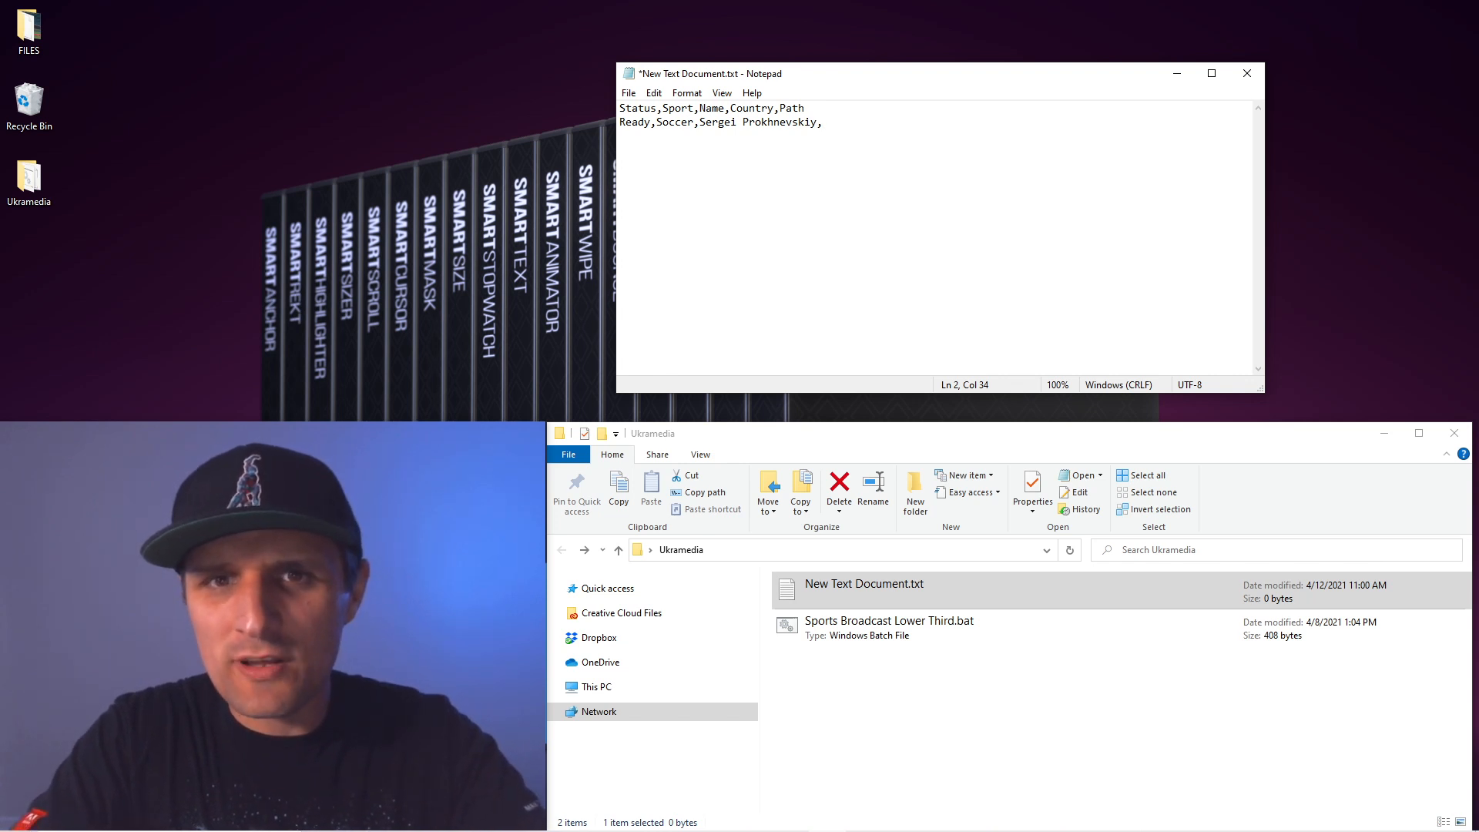
type("Ukraine,")
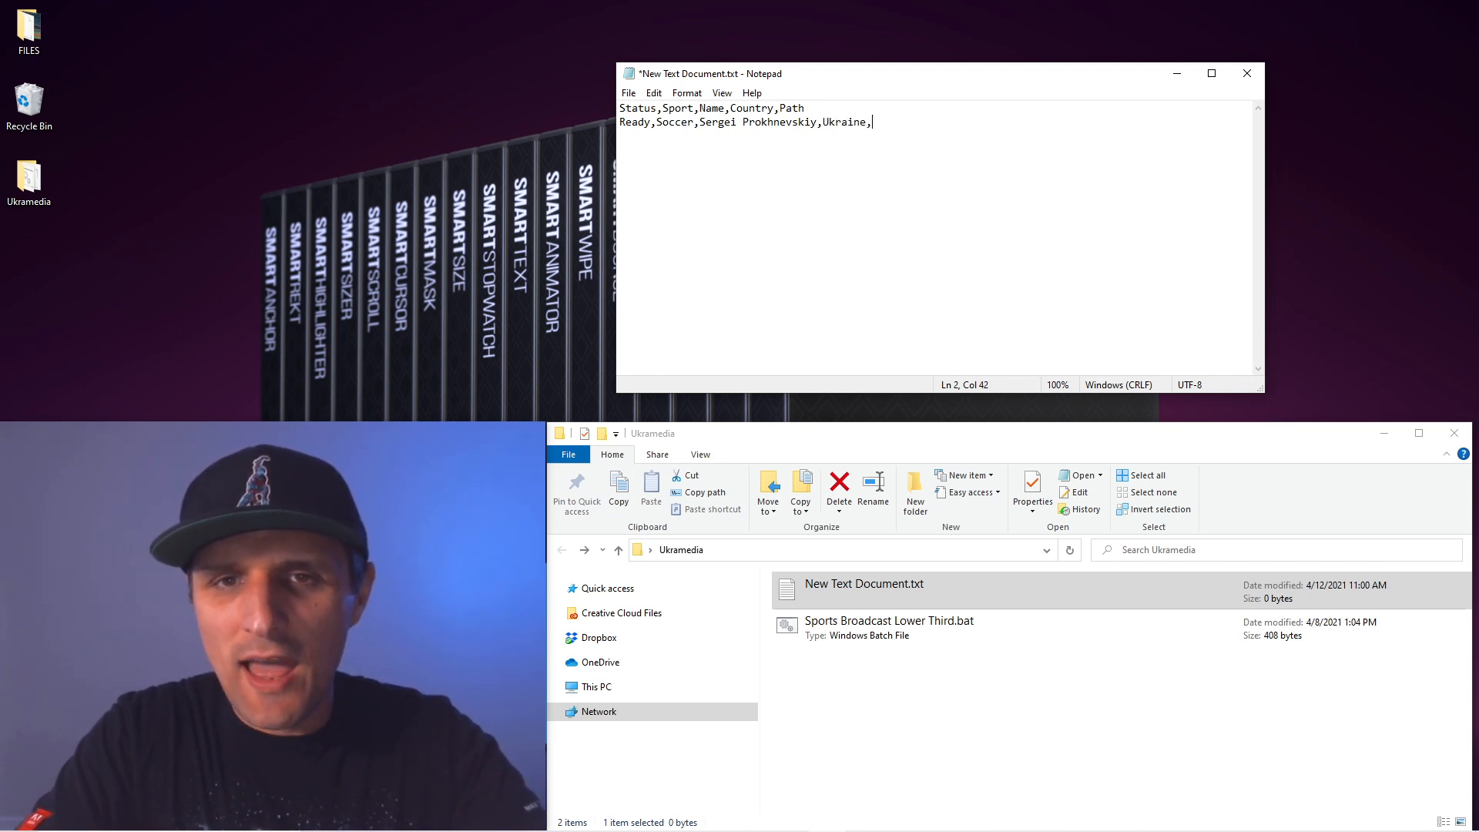
left_click(840, 550)
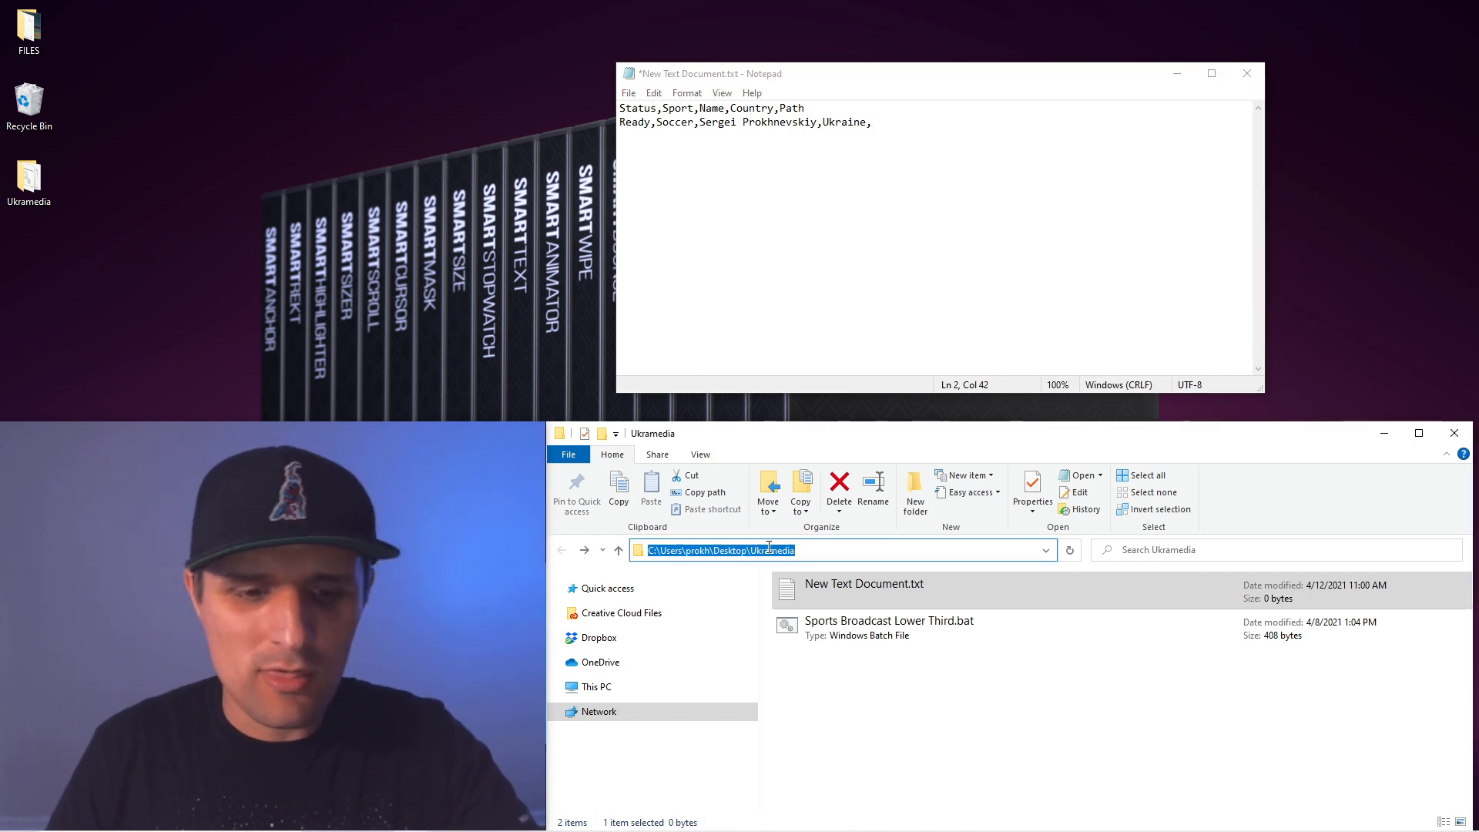
type("C:\\Users\\prokh\\Desktop\\Ukramedia")
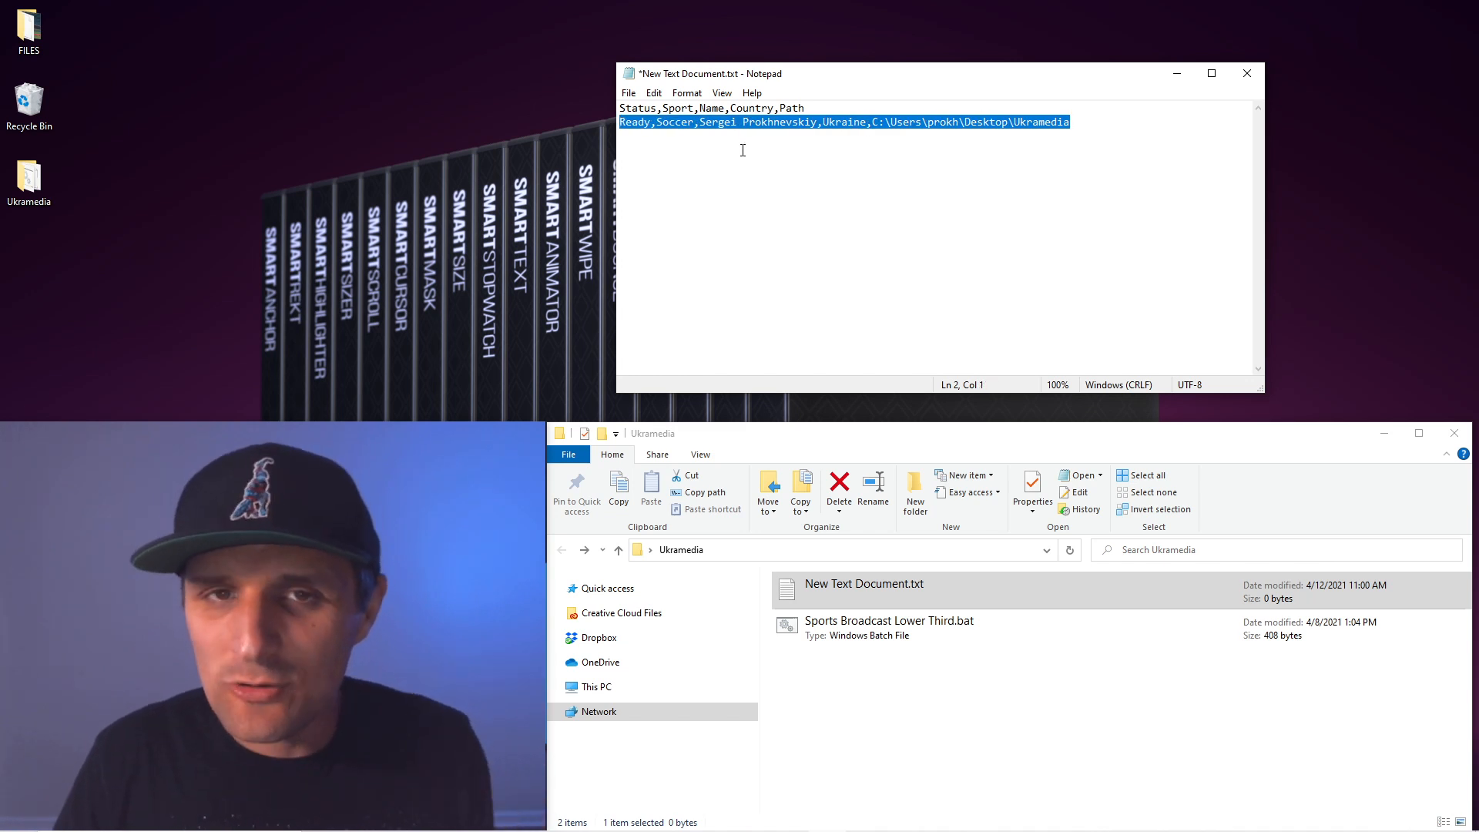
left_click(1072, 123)
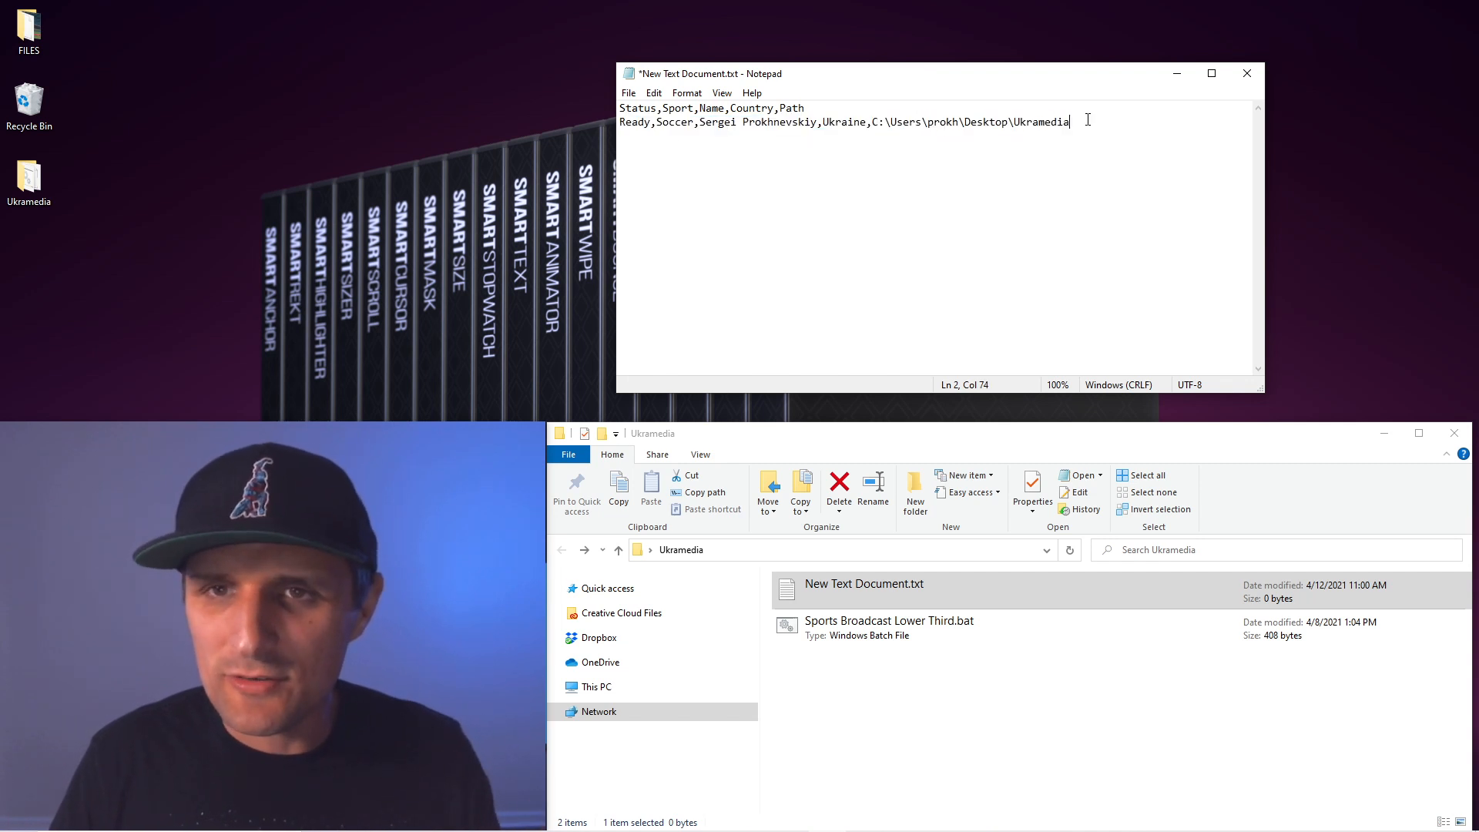
Step: Add the row Ready,Soccer,Sergio Garcia,Spain,C:\Users\prokh\Desktop\Ukramedia and start line 4
type("R")
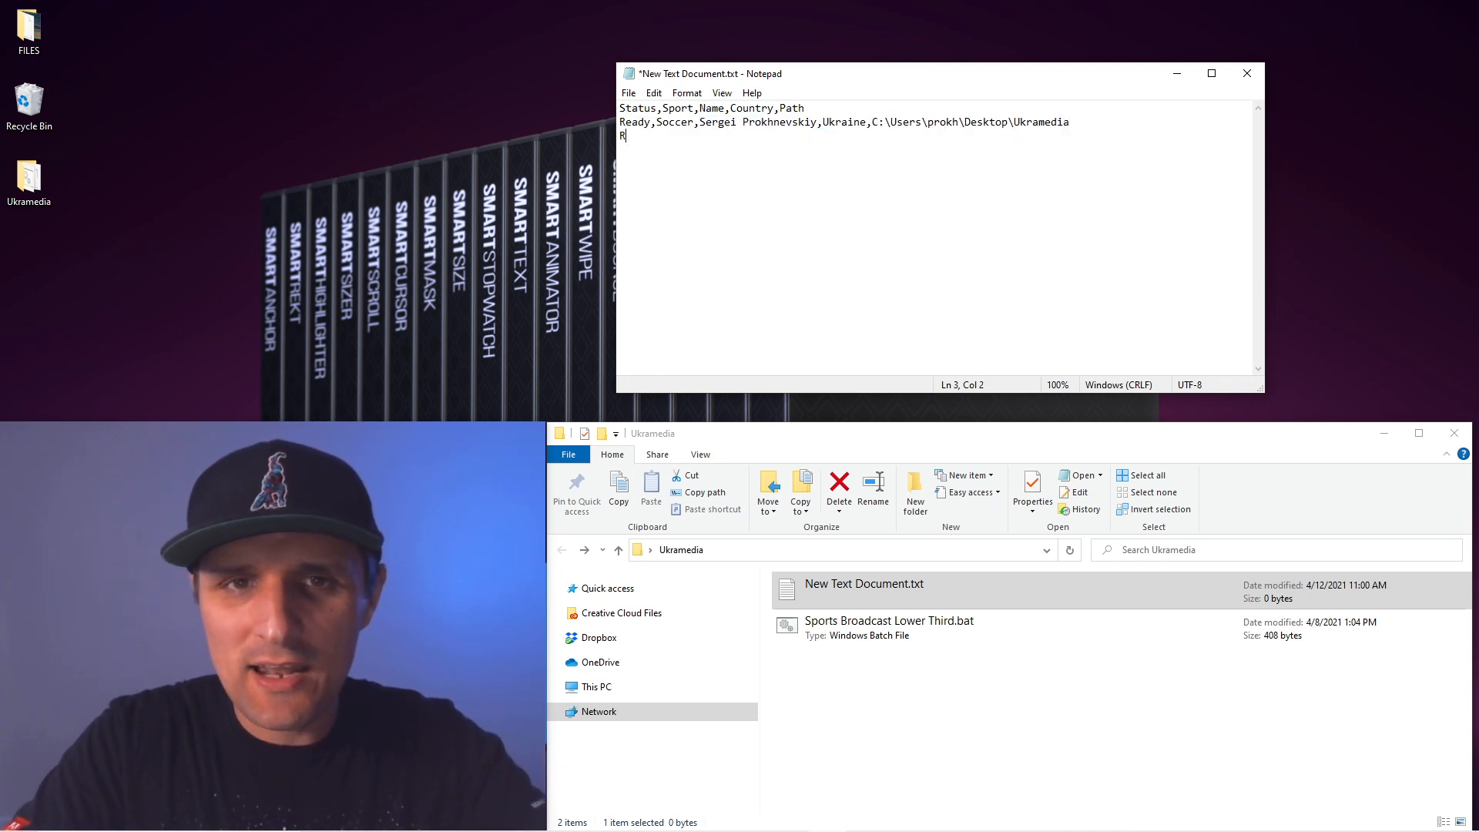
type("eady,Soc")
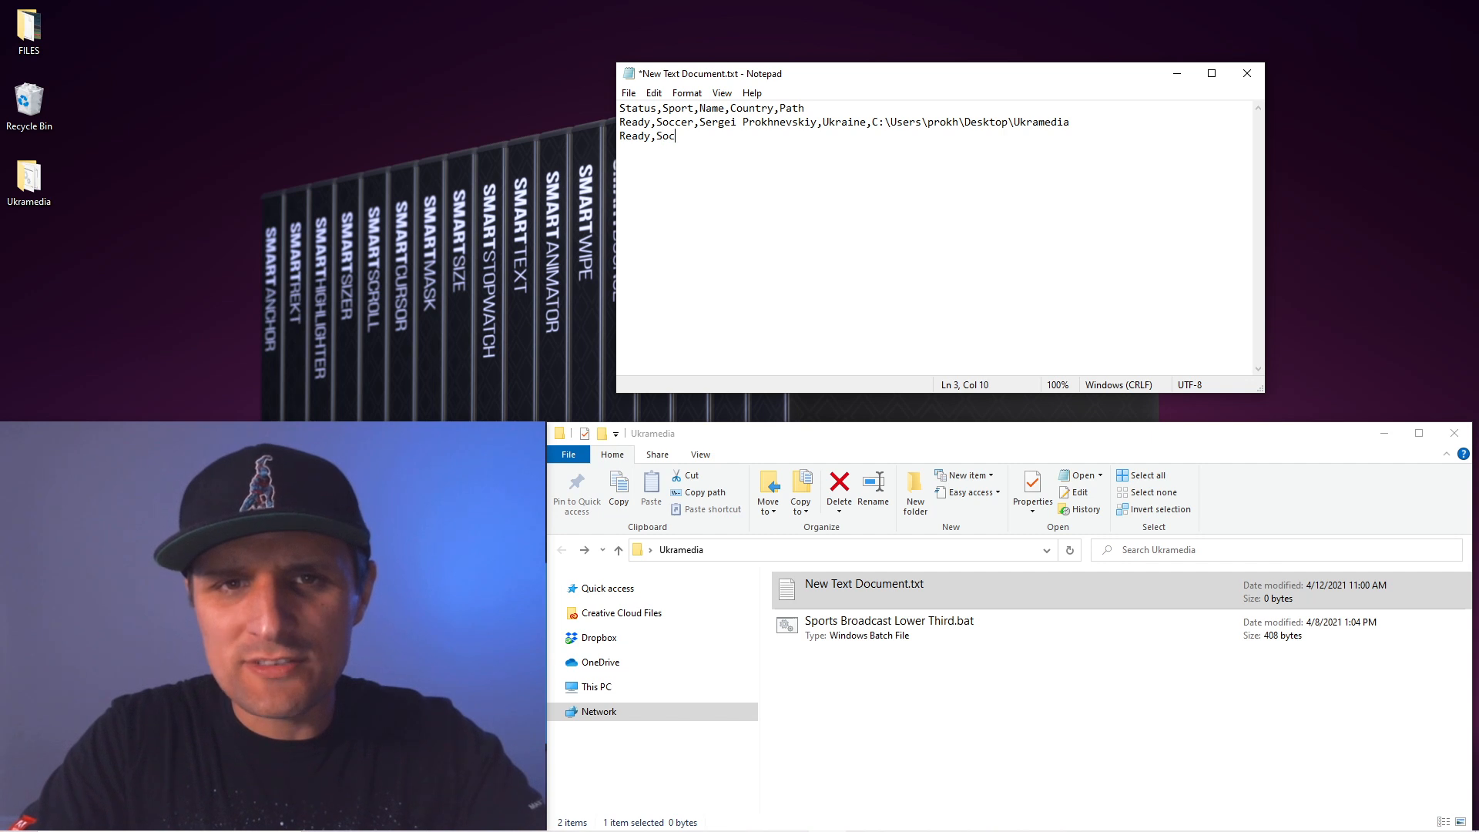
type("cer,")
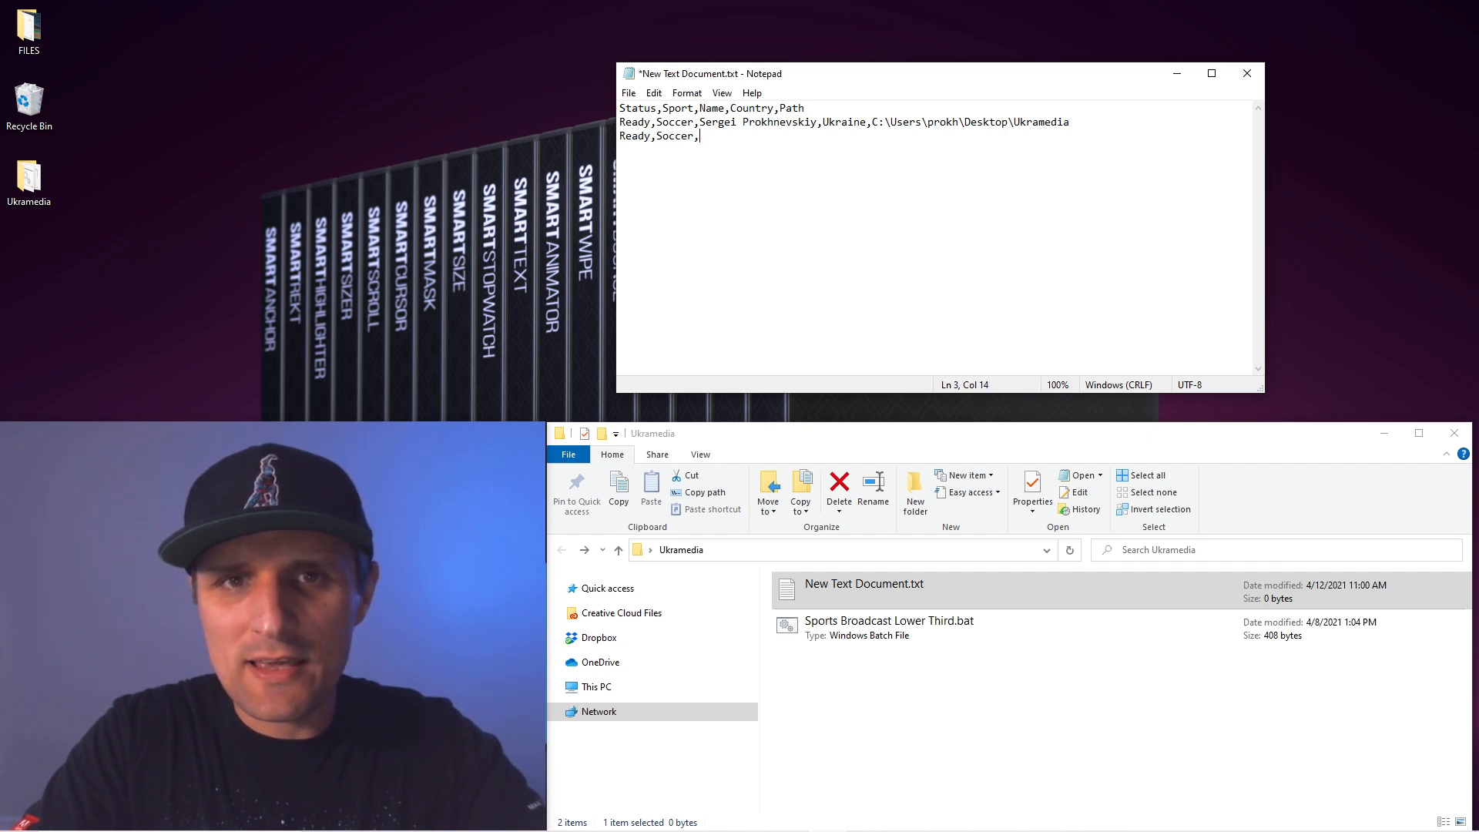
type("Serg")
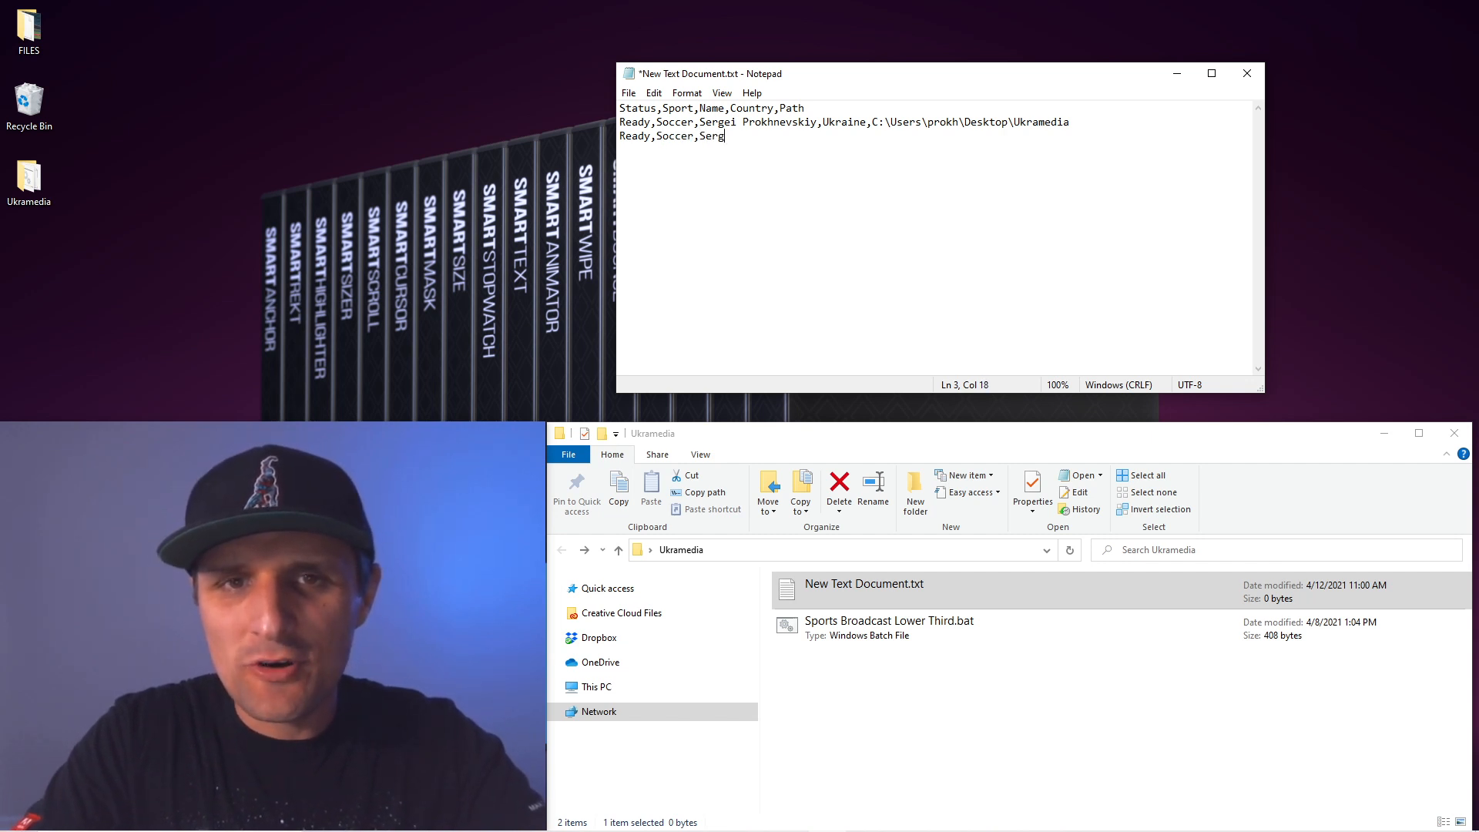
type("io Garcia")
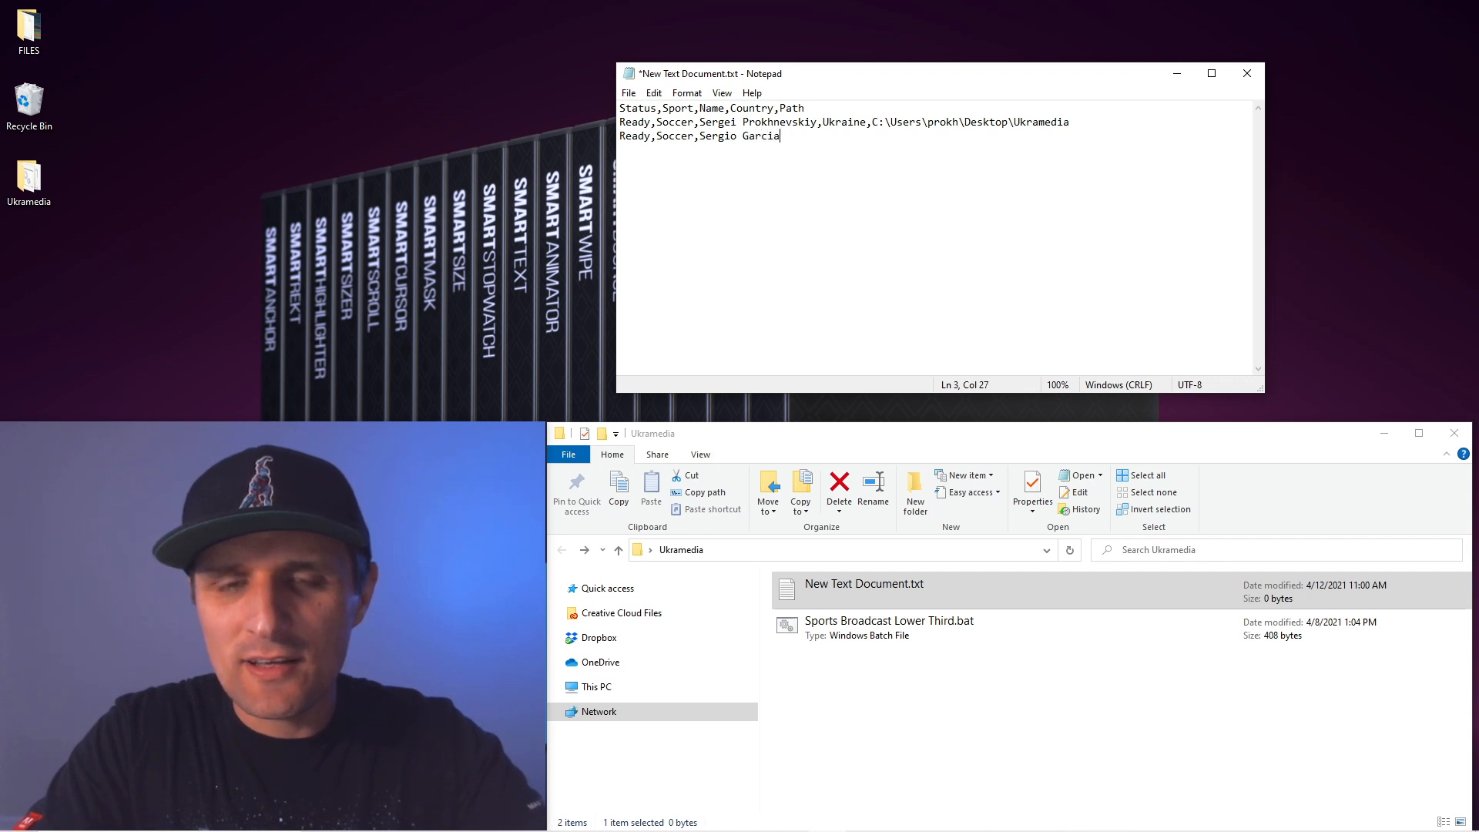
type(",Spain")
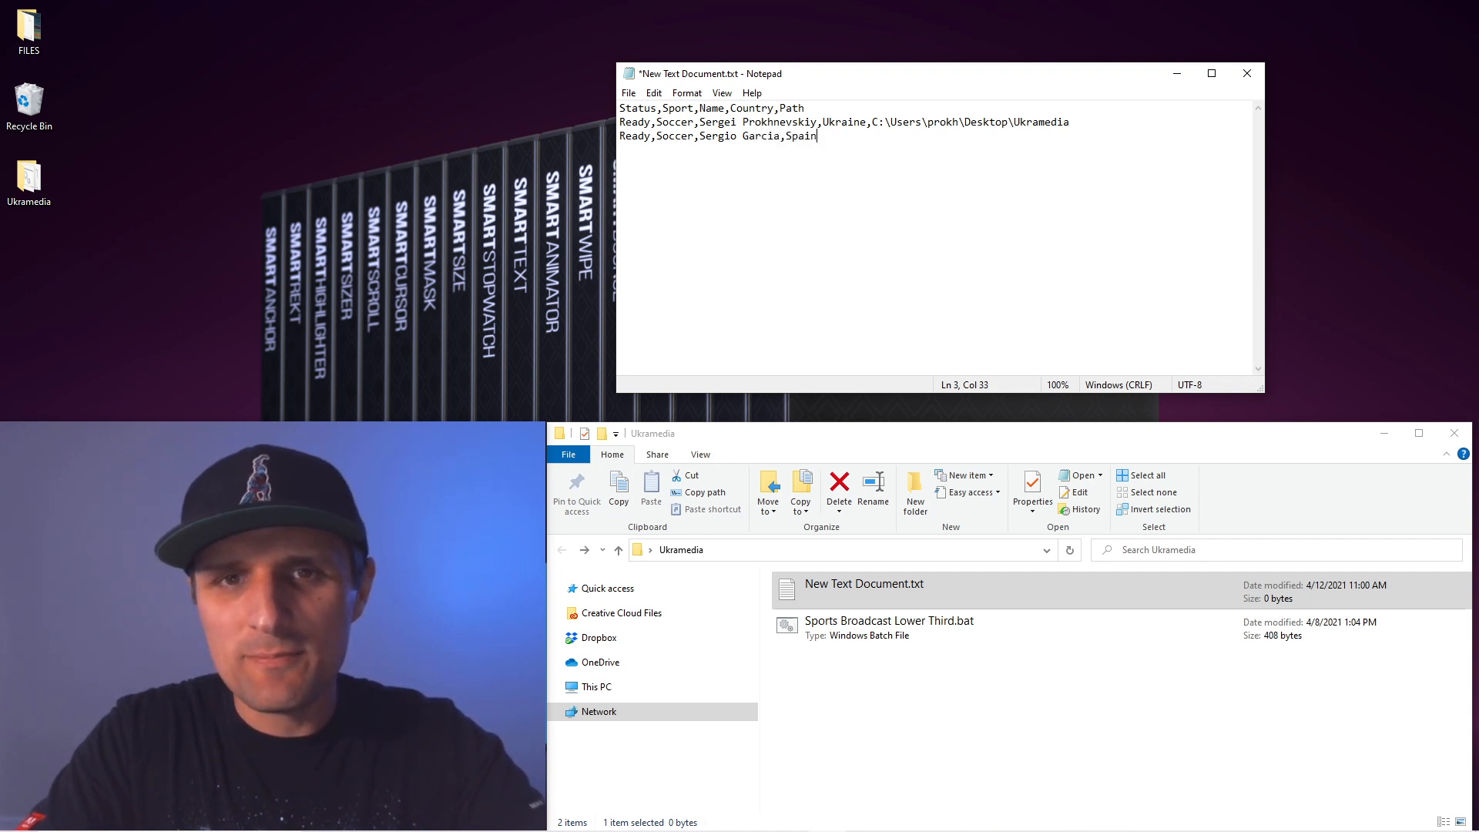
type(",C:\\Users\\prokh\\Desktop\\Ukramedia")
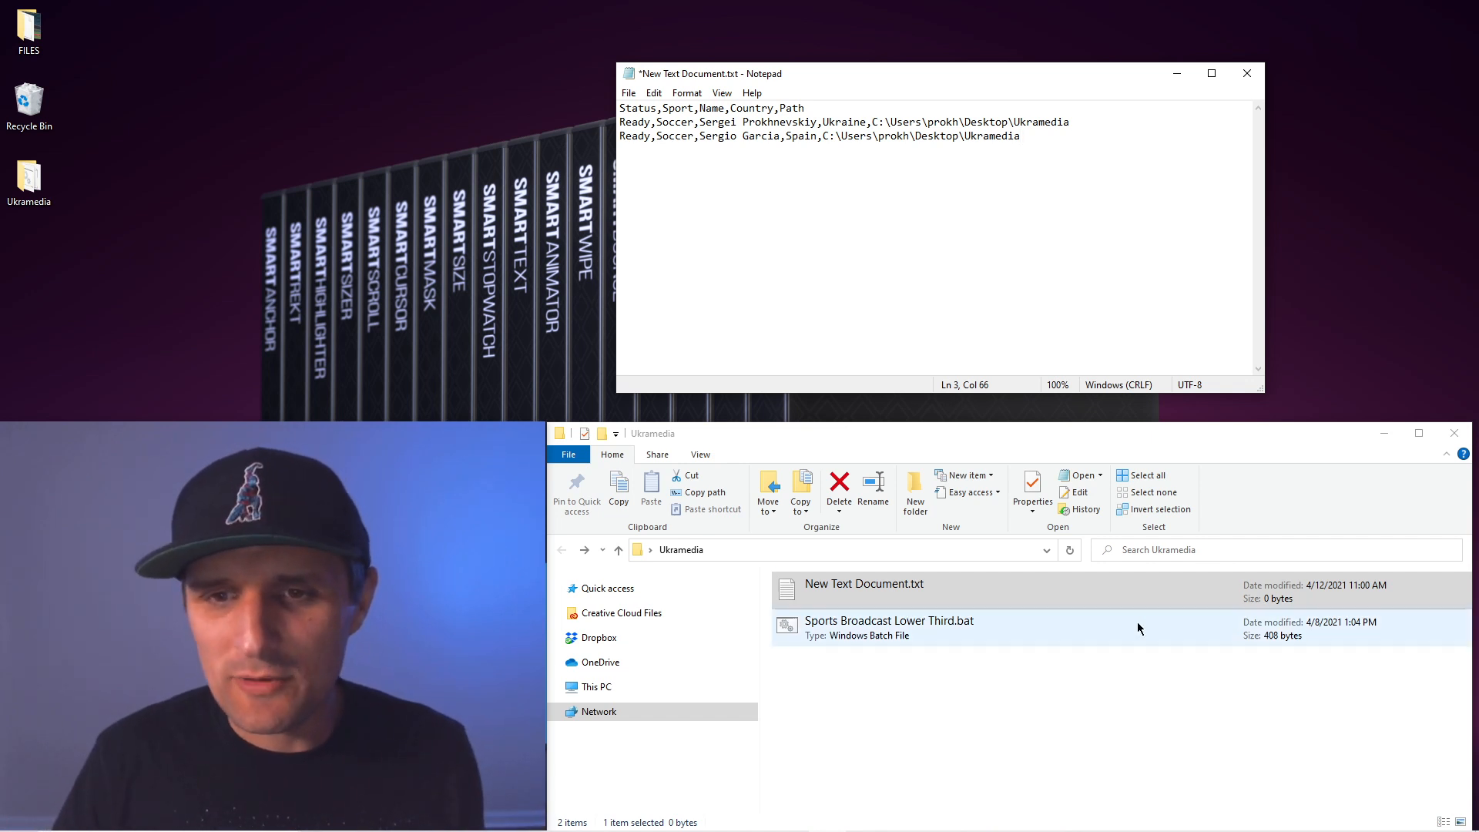
key("enter")
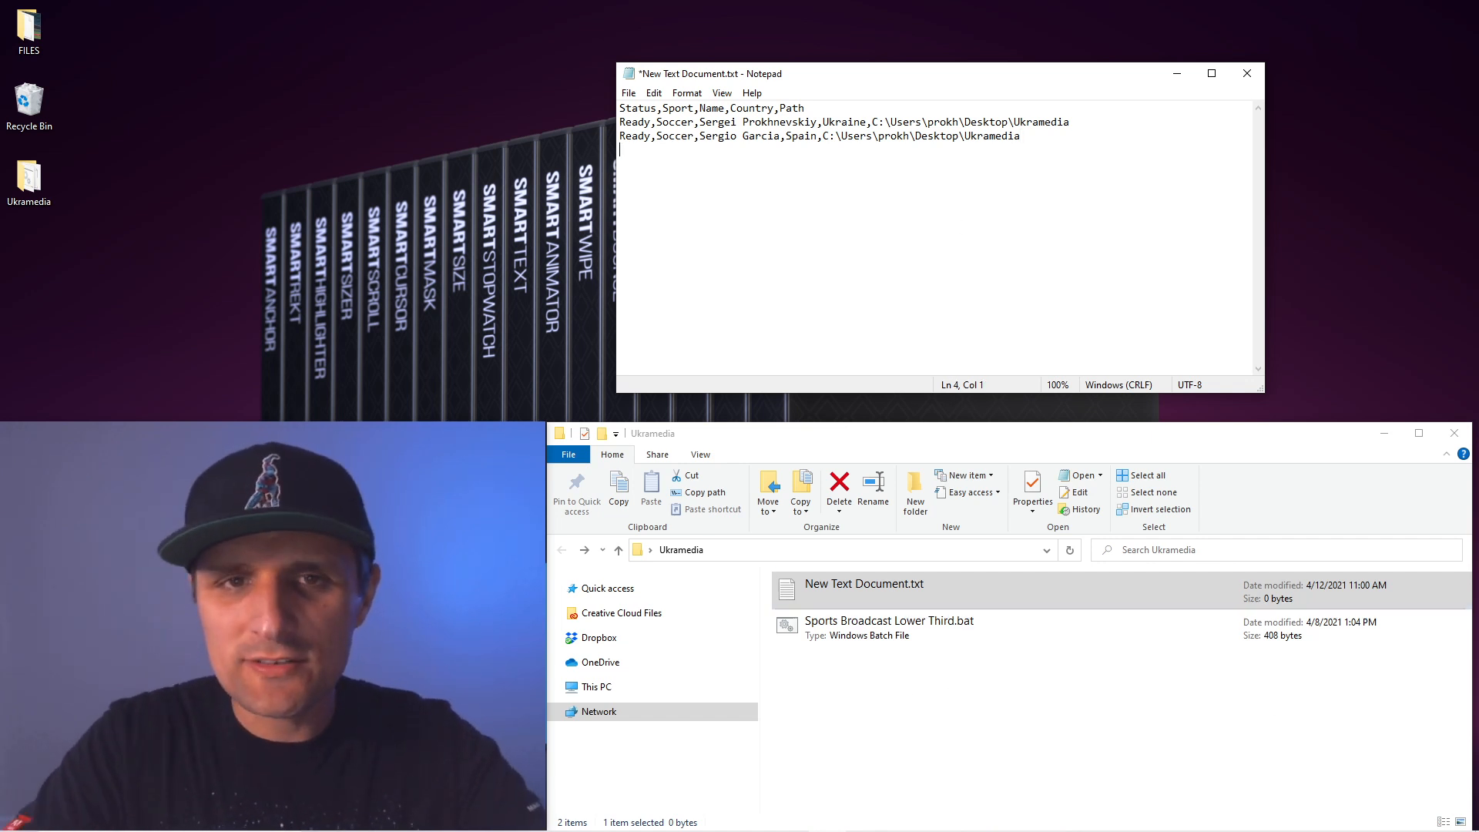
type("Ready,")
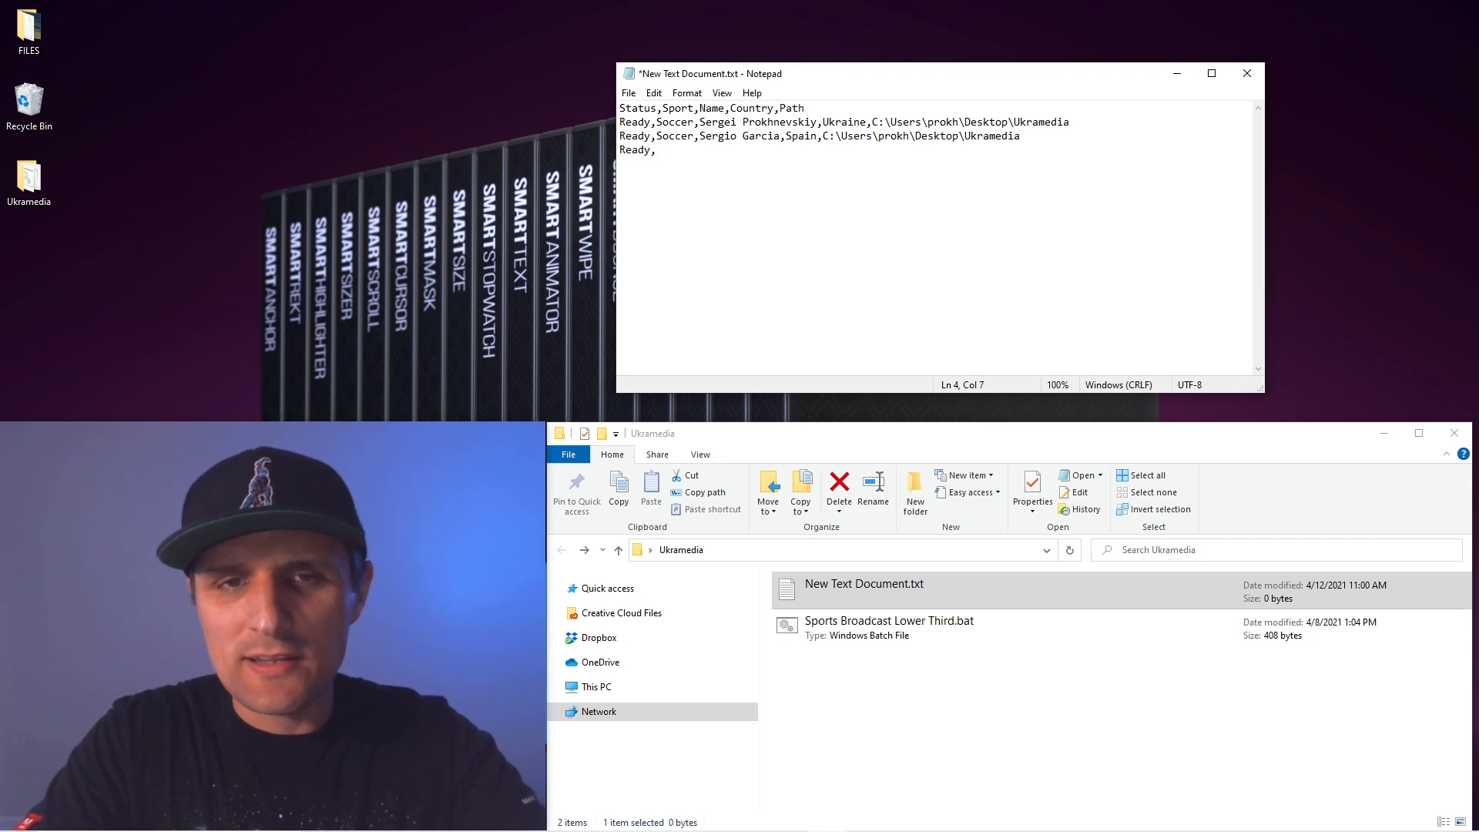
type("Baseball")
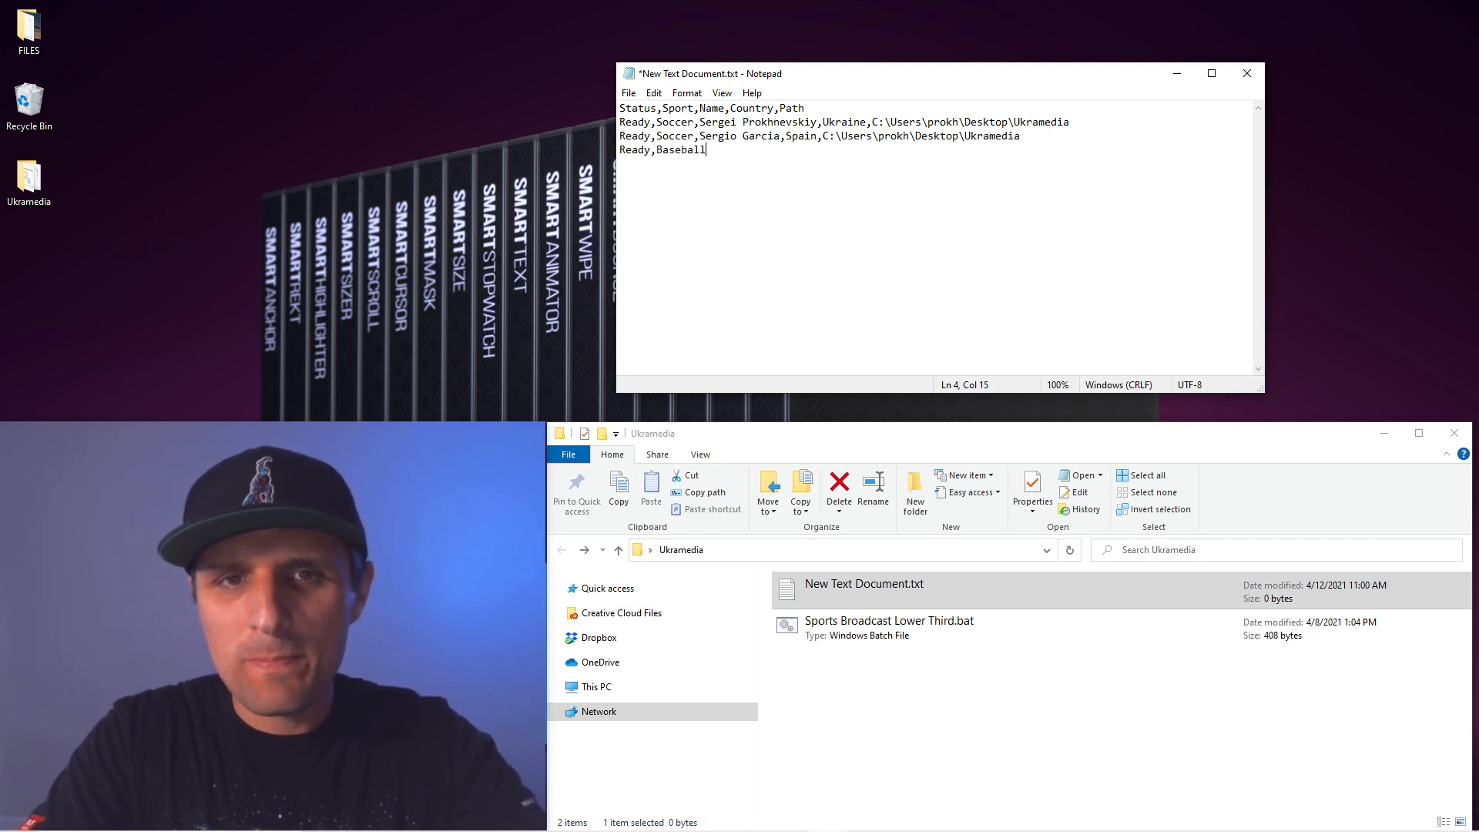
type(",Mark")
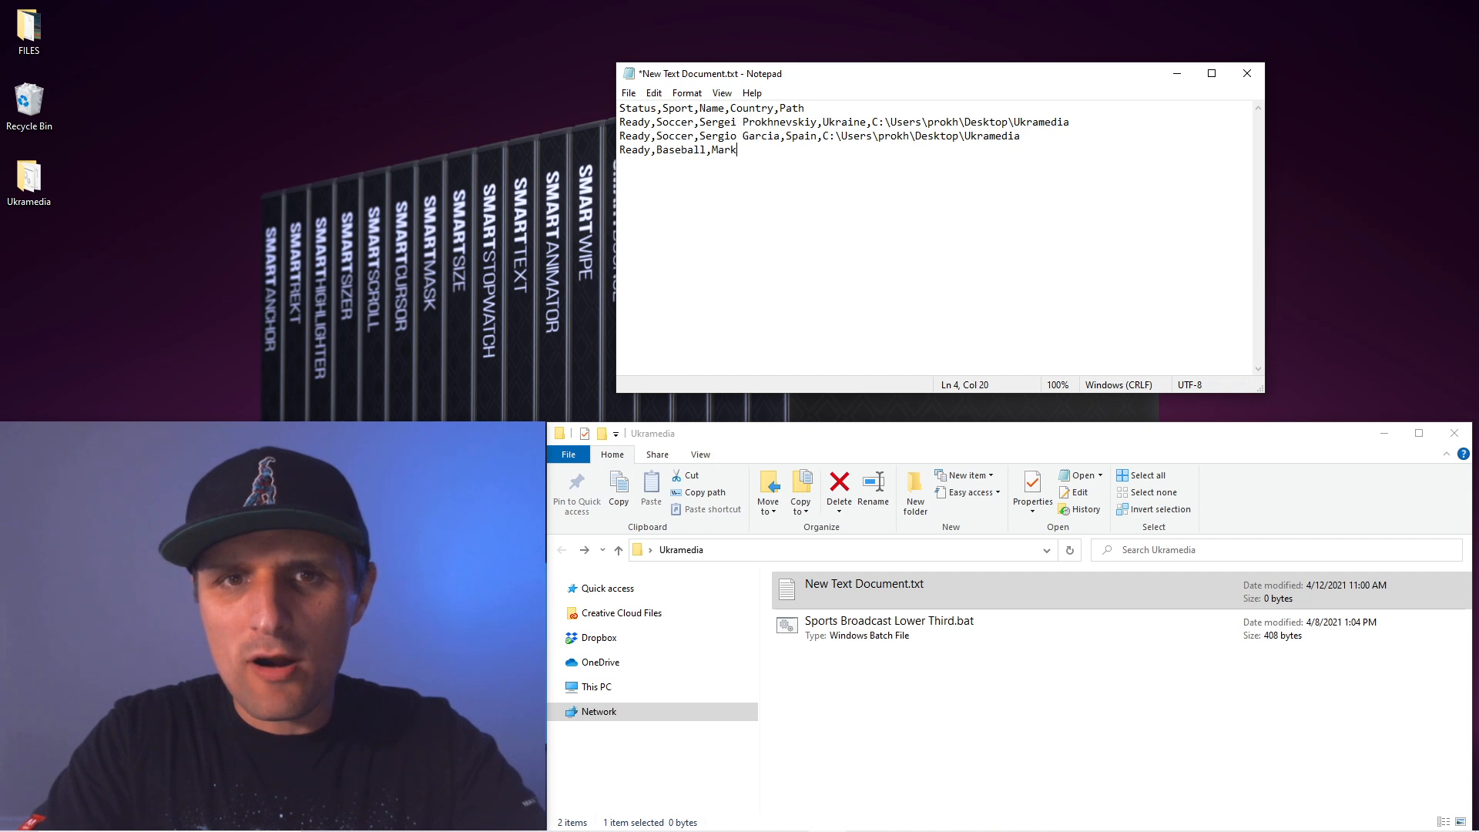
type("Miller,")
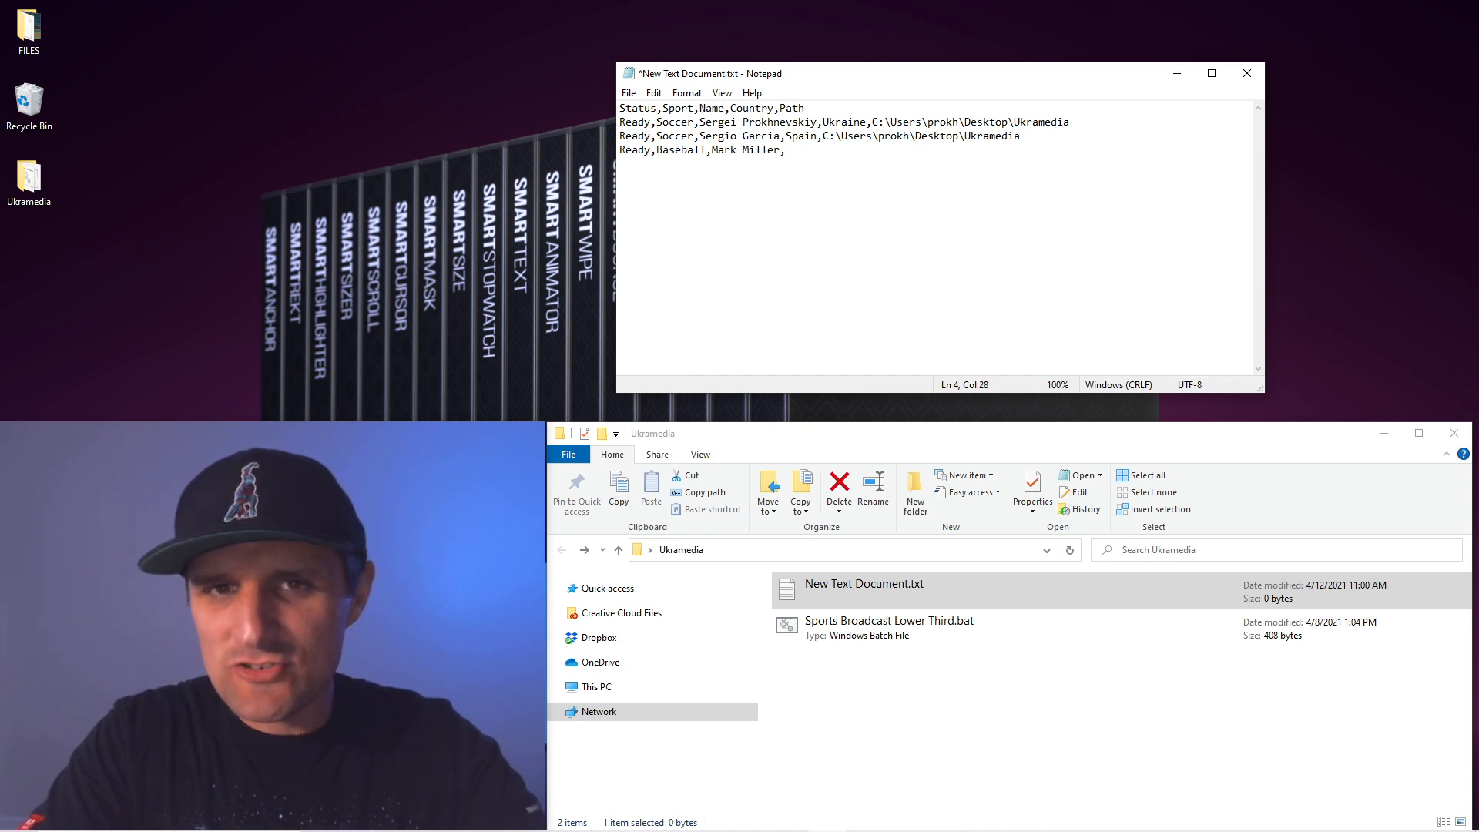
type("Germany,C:\\Users\\prokh\\Desktop\\Ukramedia")
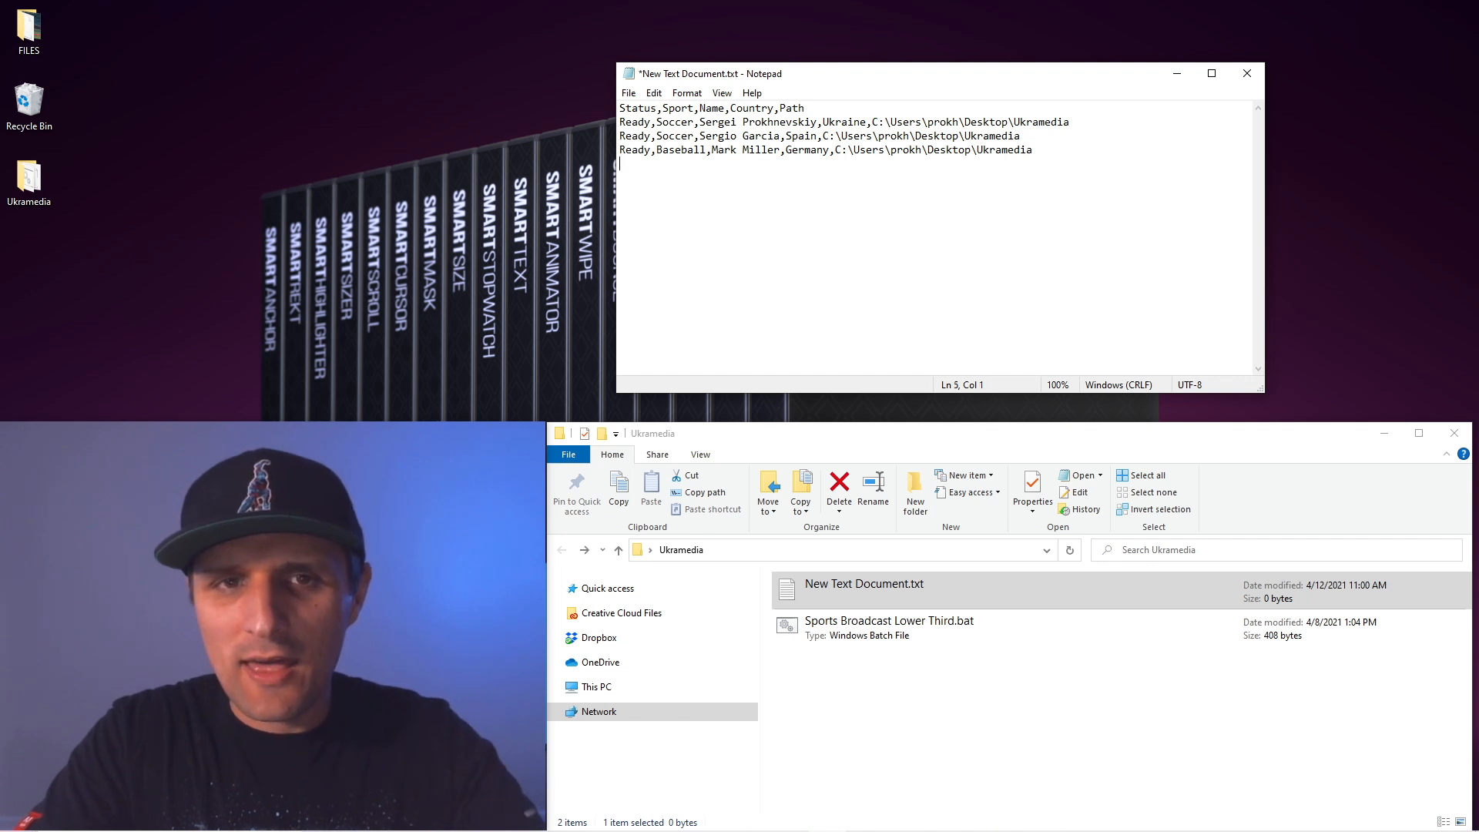
Step: Add the row Done,Basketball,Mike James,United States with the Ukramedia folder path
type("Done,")
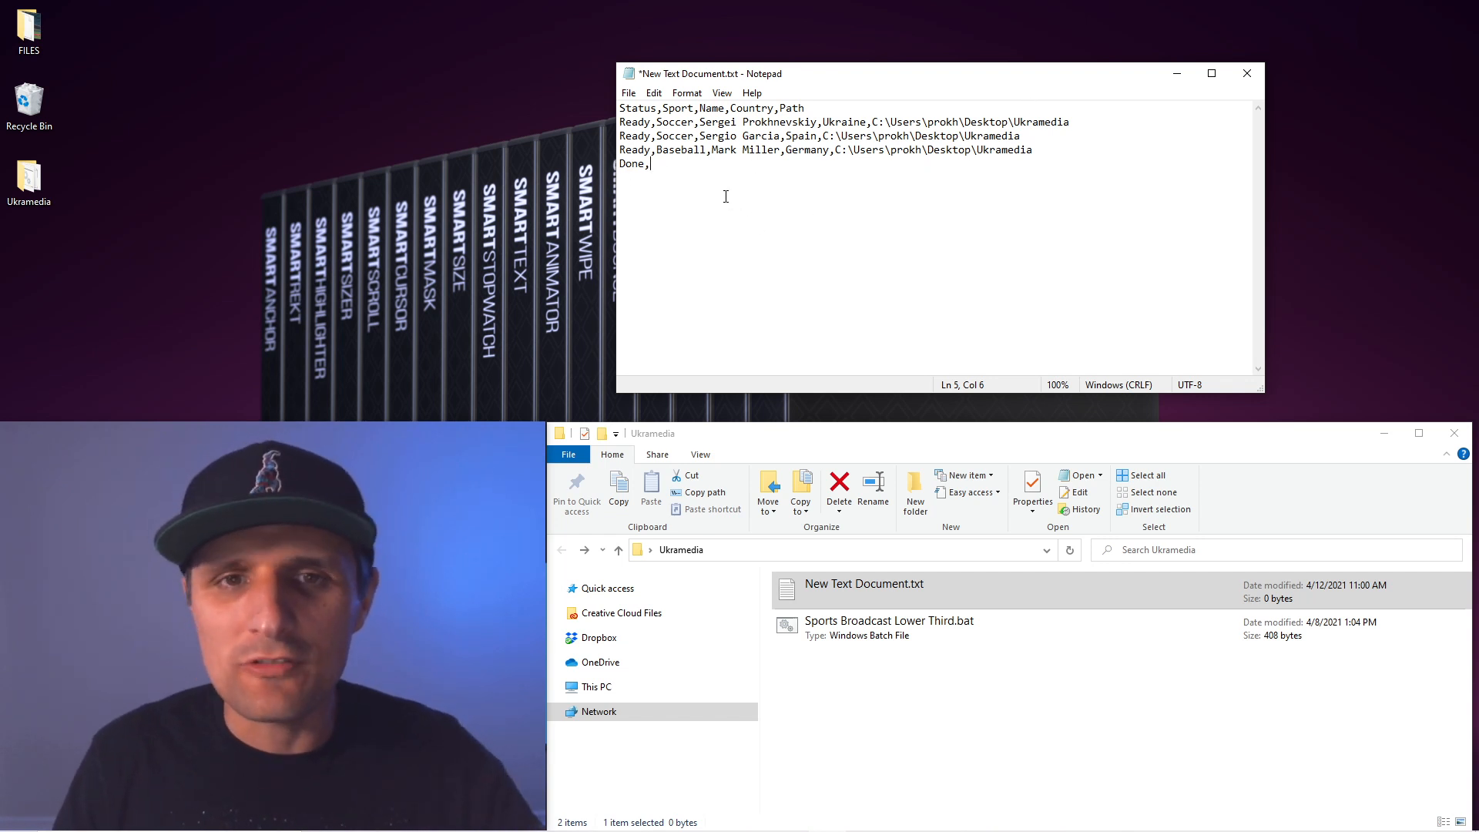
type("B")
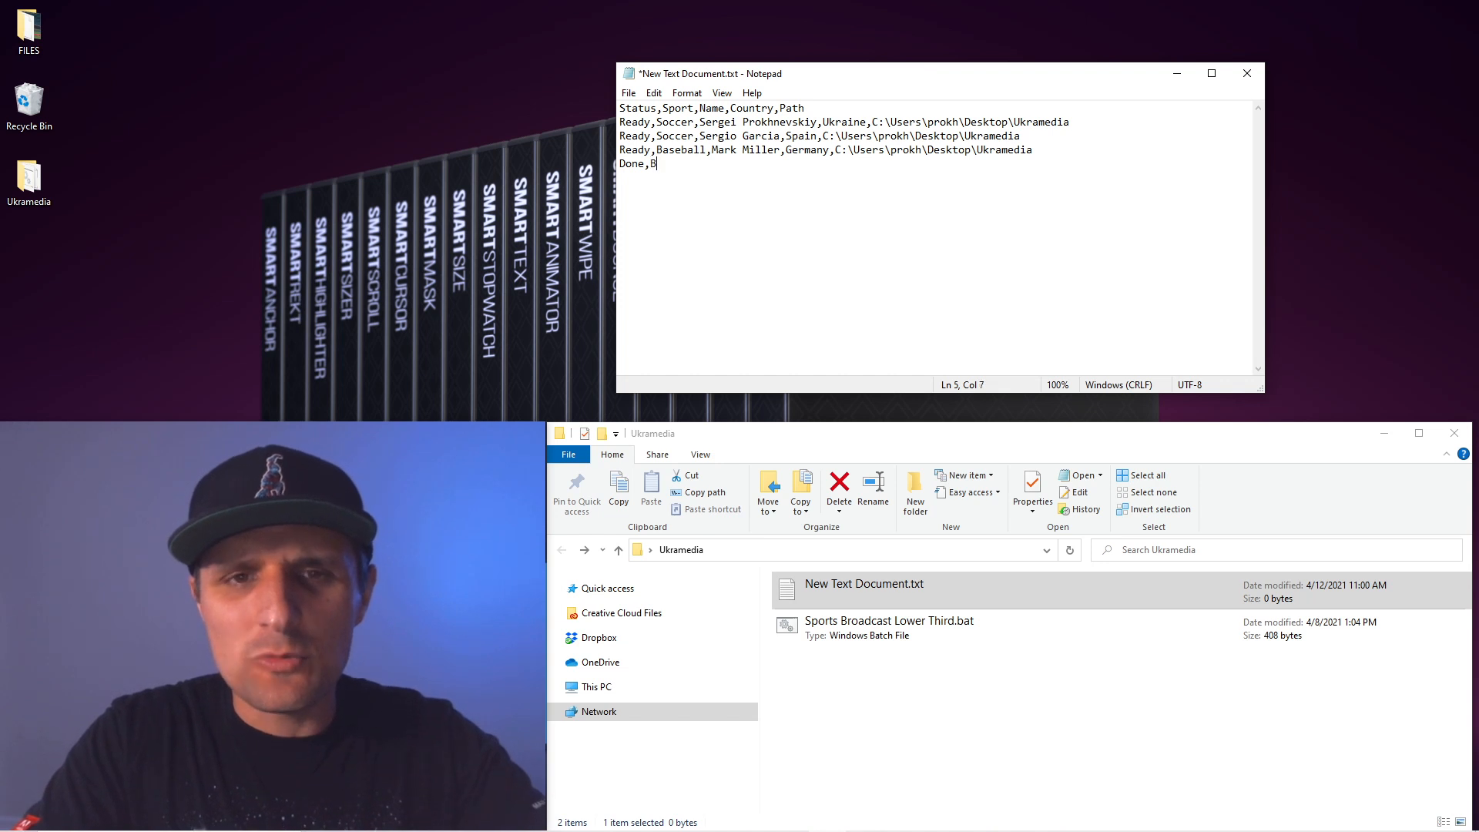
type("asketball,")
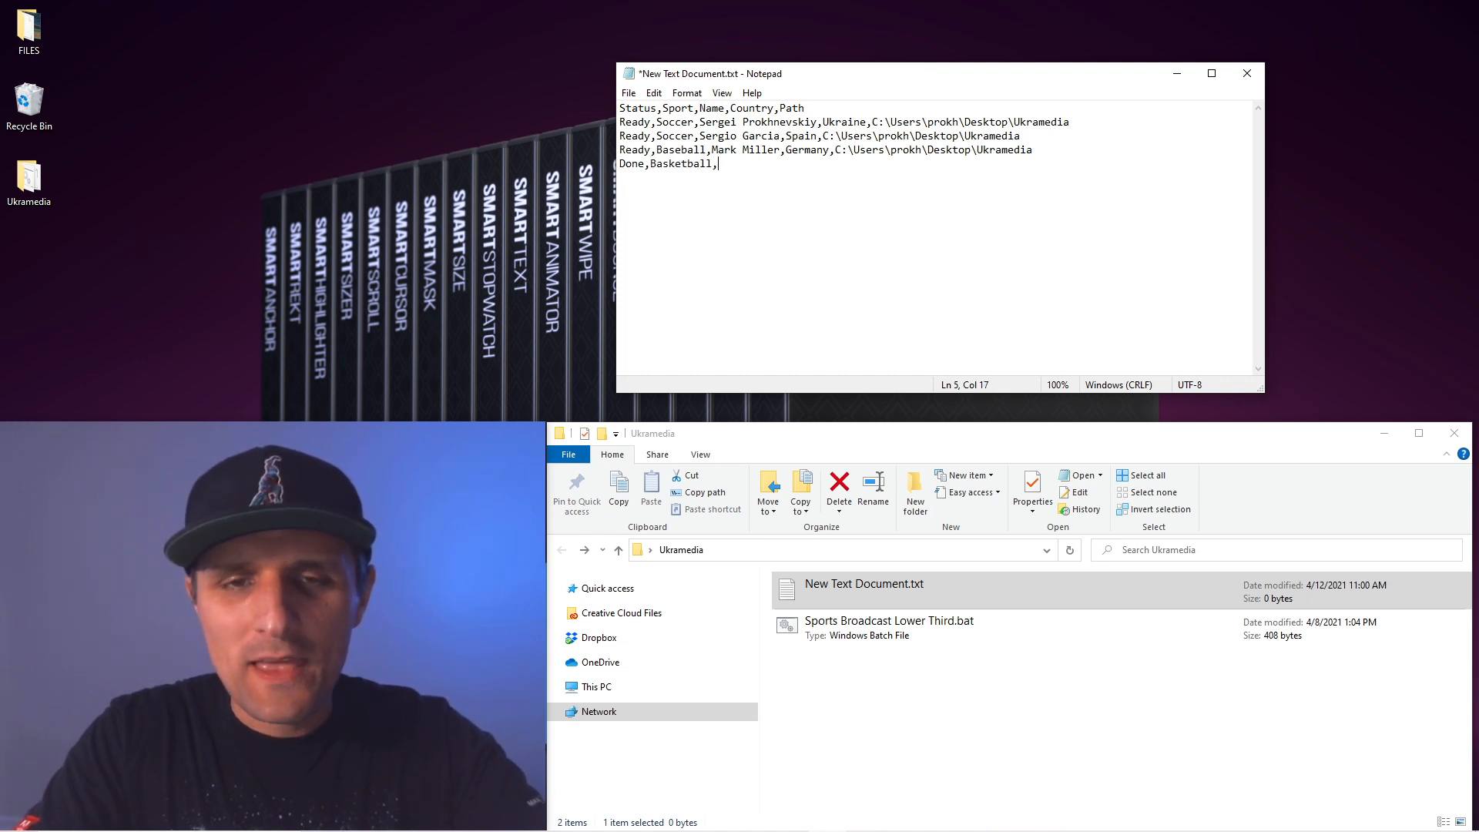
type("Mike James,")
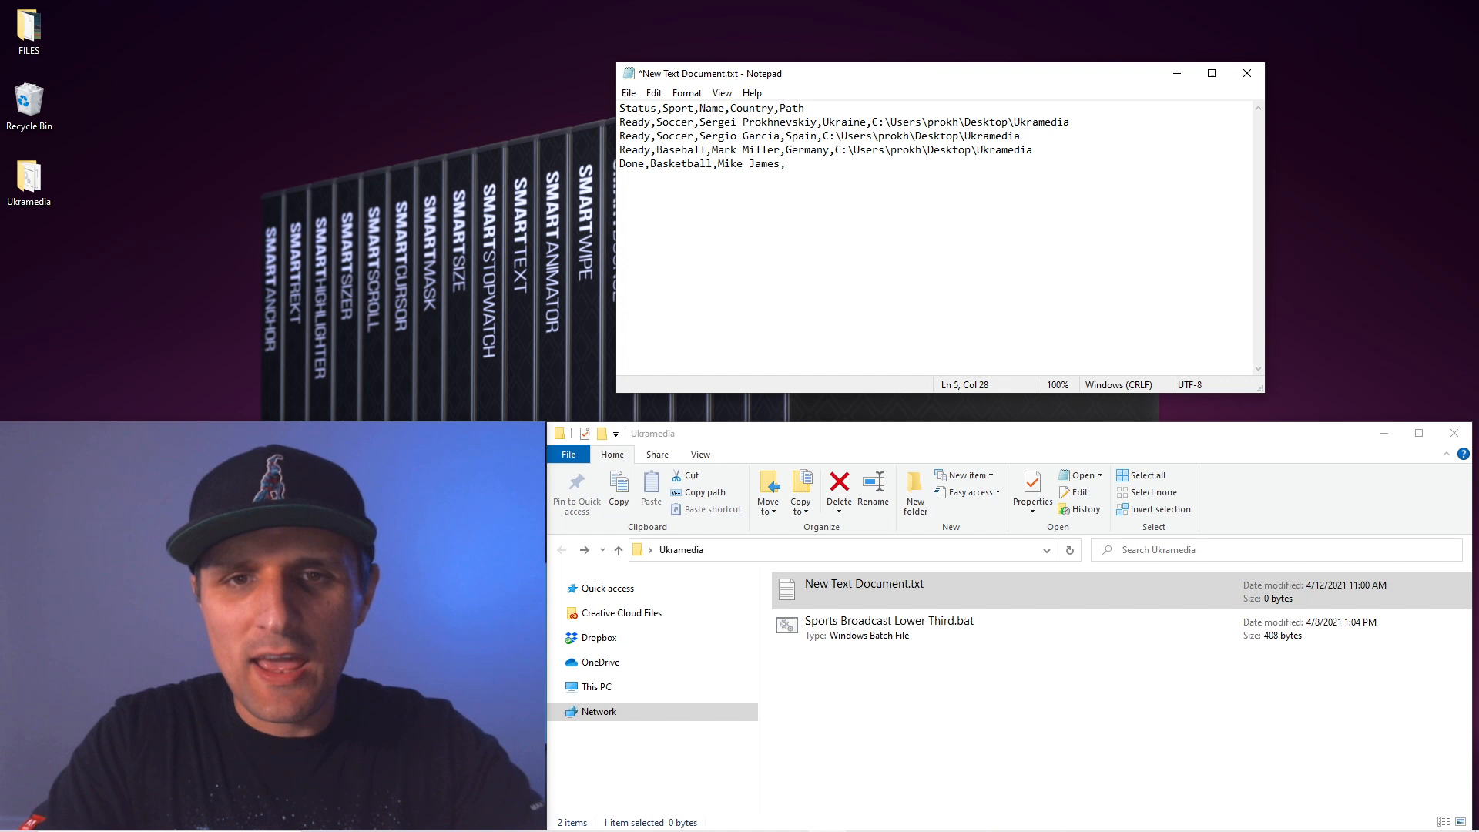
type("United States")
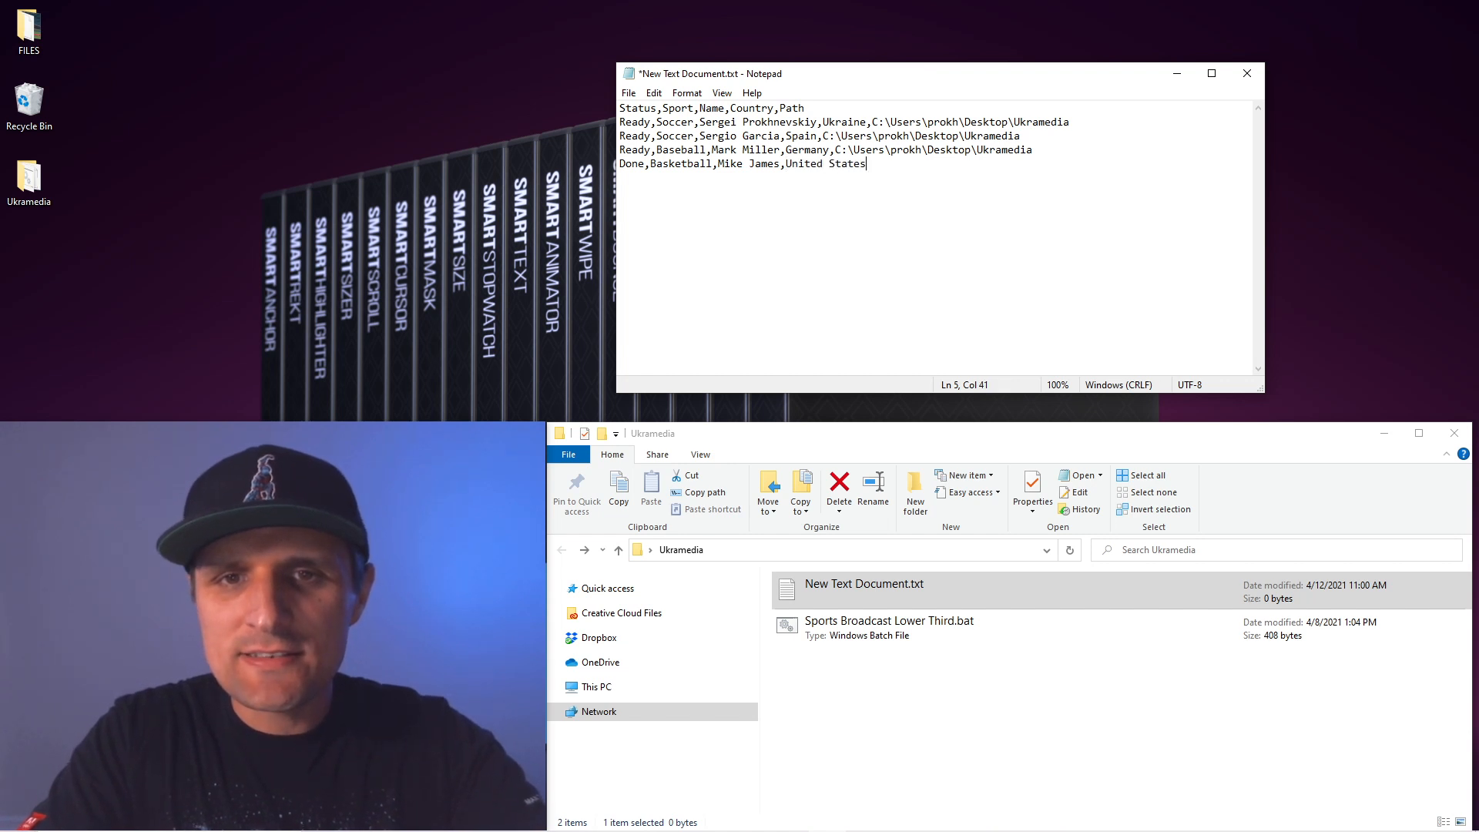
type(",C:\\Users\\prokh\\Desktop\\Ukramedia")
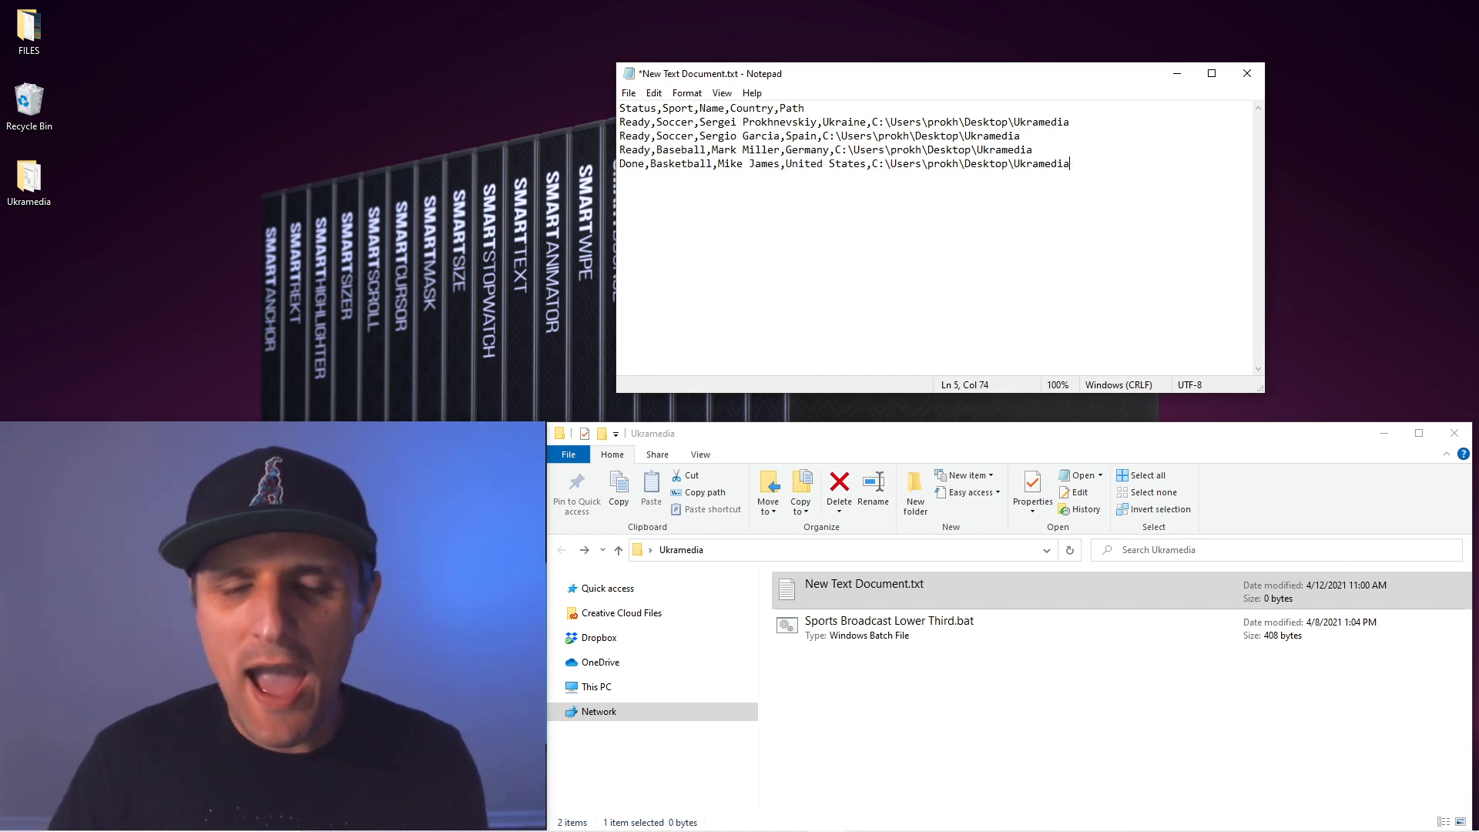
Step: Review the three Ready entries, then save the list and close Notepad
left_click_drag(624, 120, 1071, 163)
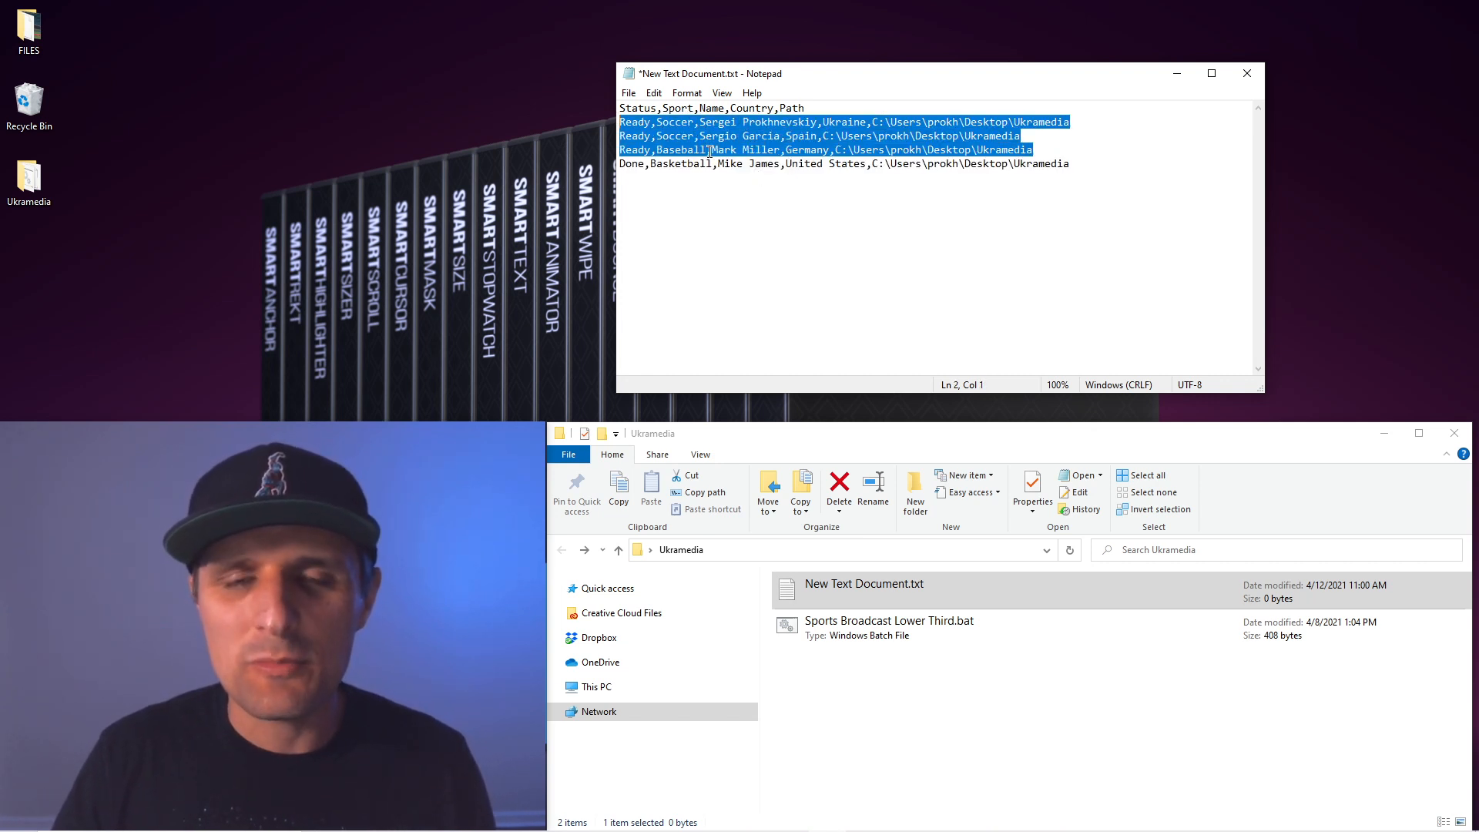
double_click(632, 163)
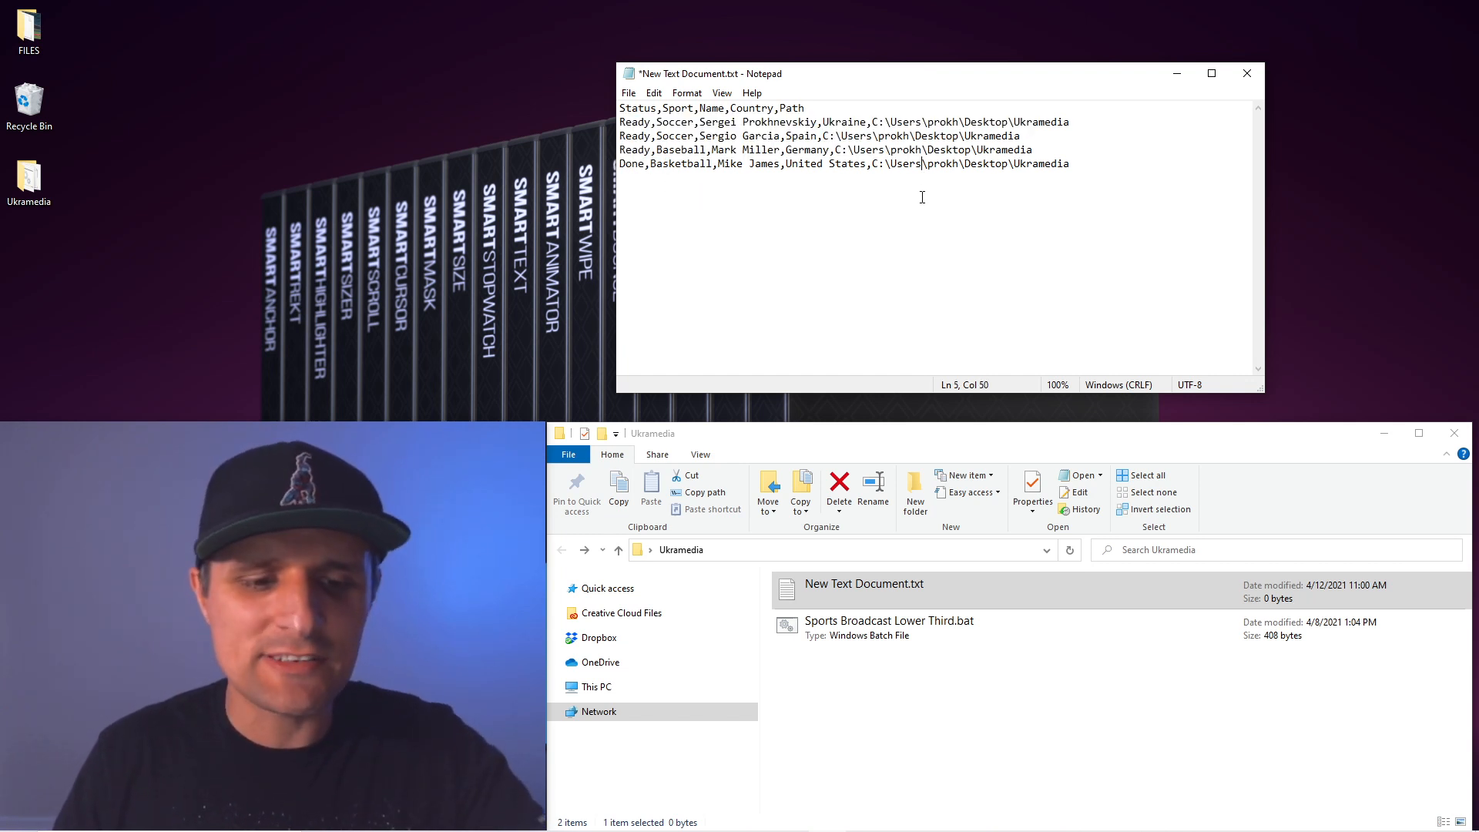
left_click(1245, 74)
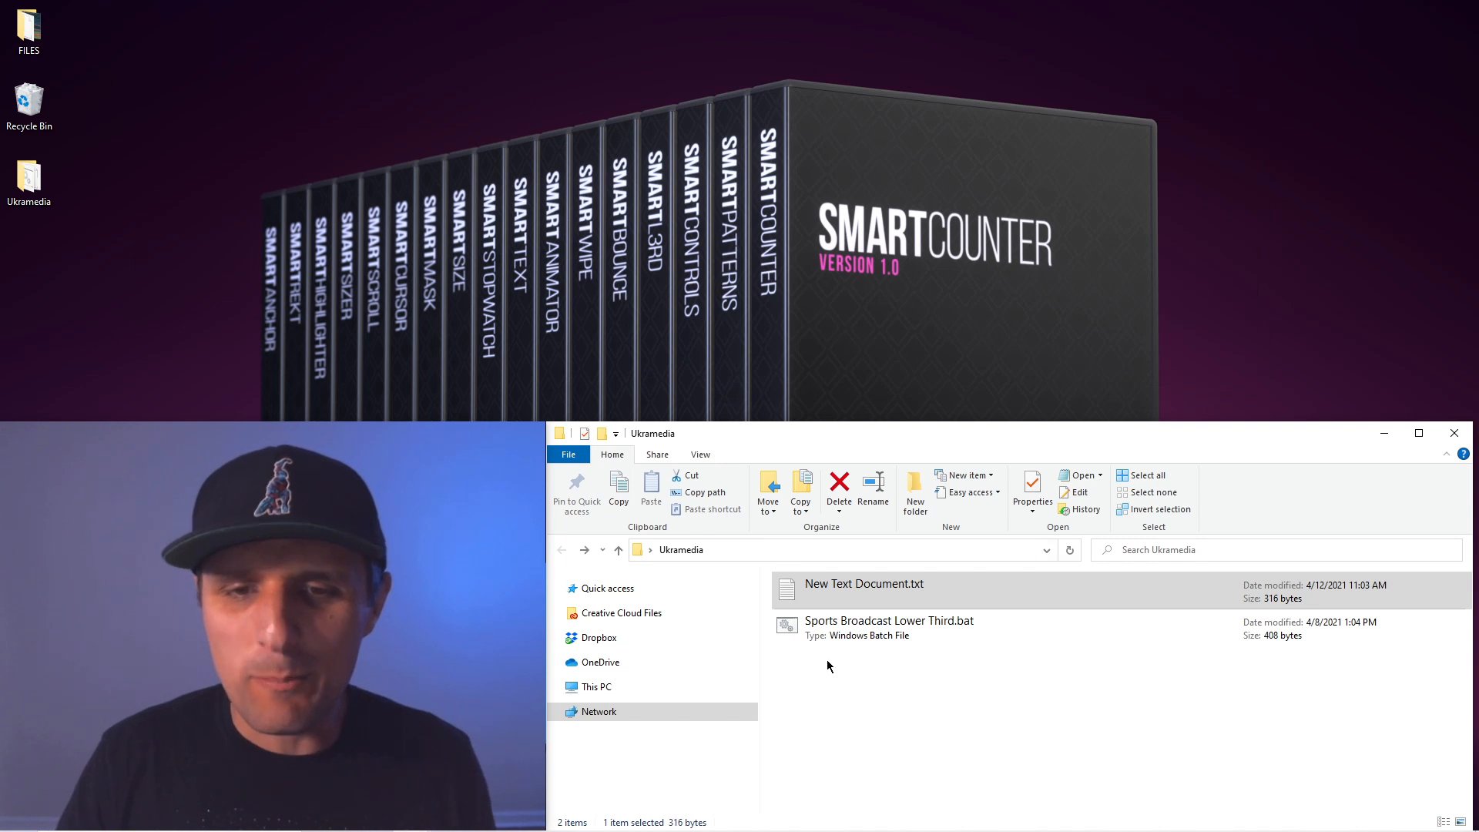
Step: Select New Text Document.txt to rename it List.txt for the batch file
left_click(863, 590)
type("List")
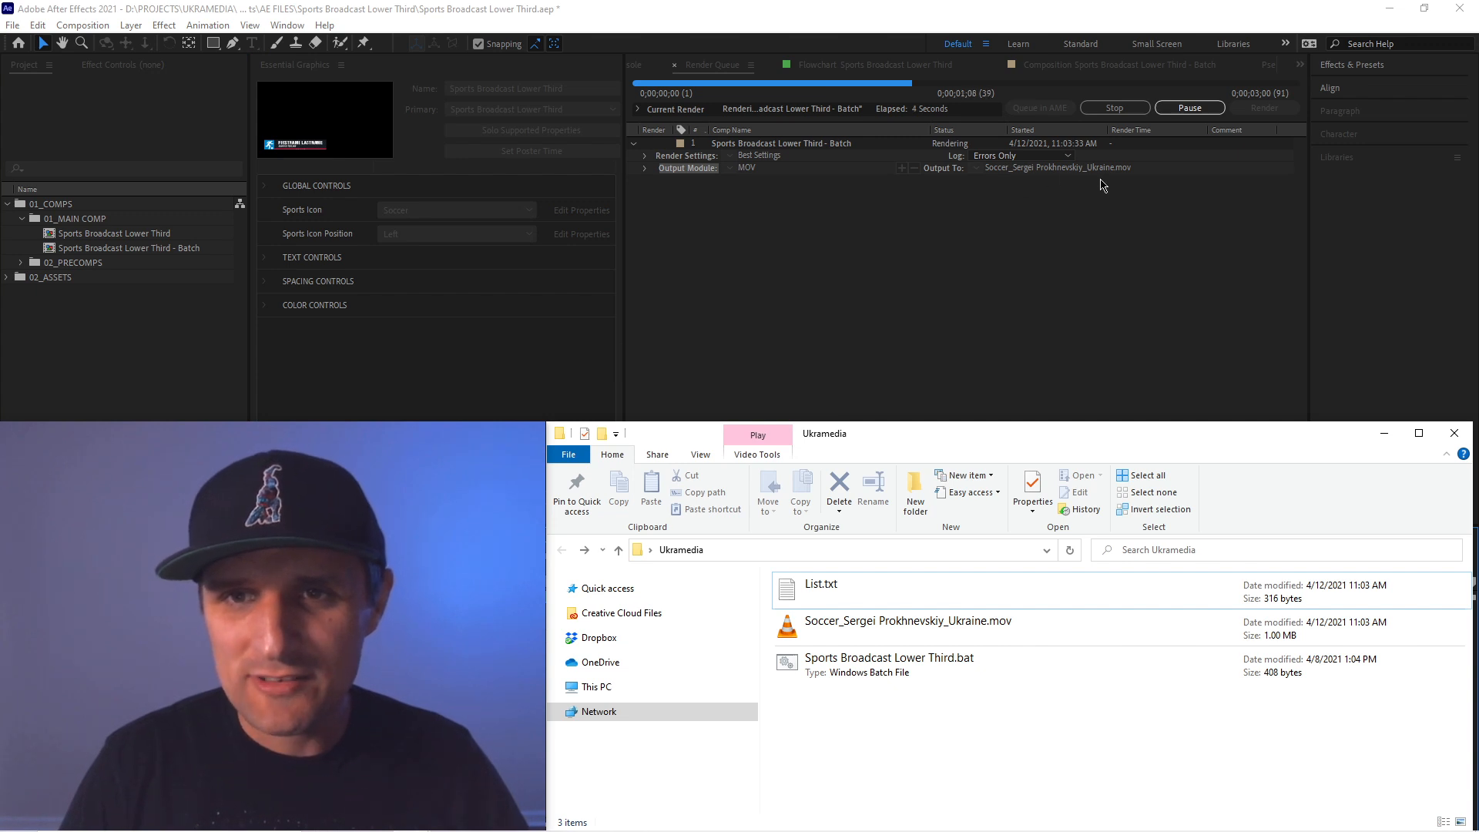
Step: Check List.txt shows the rendered entries marked Done, then close it unchanged
left_click(906, 621)
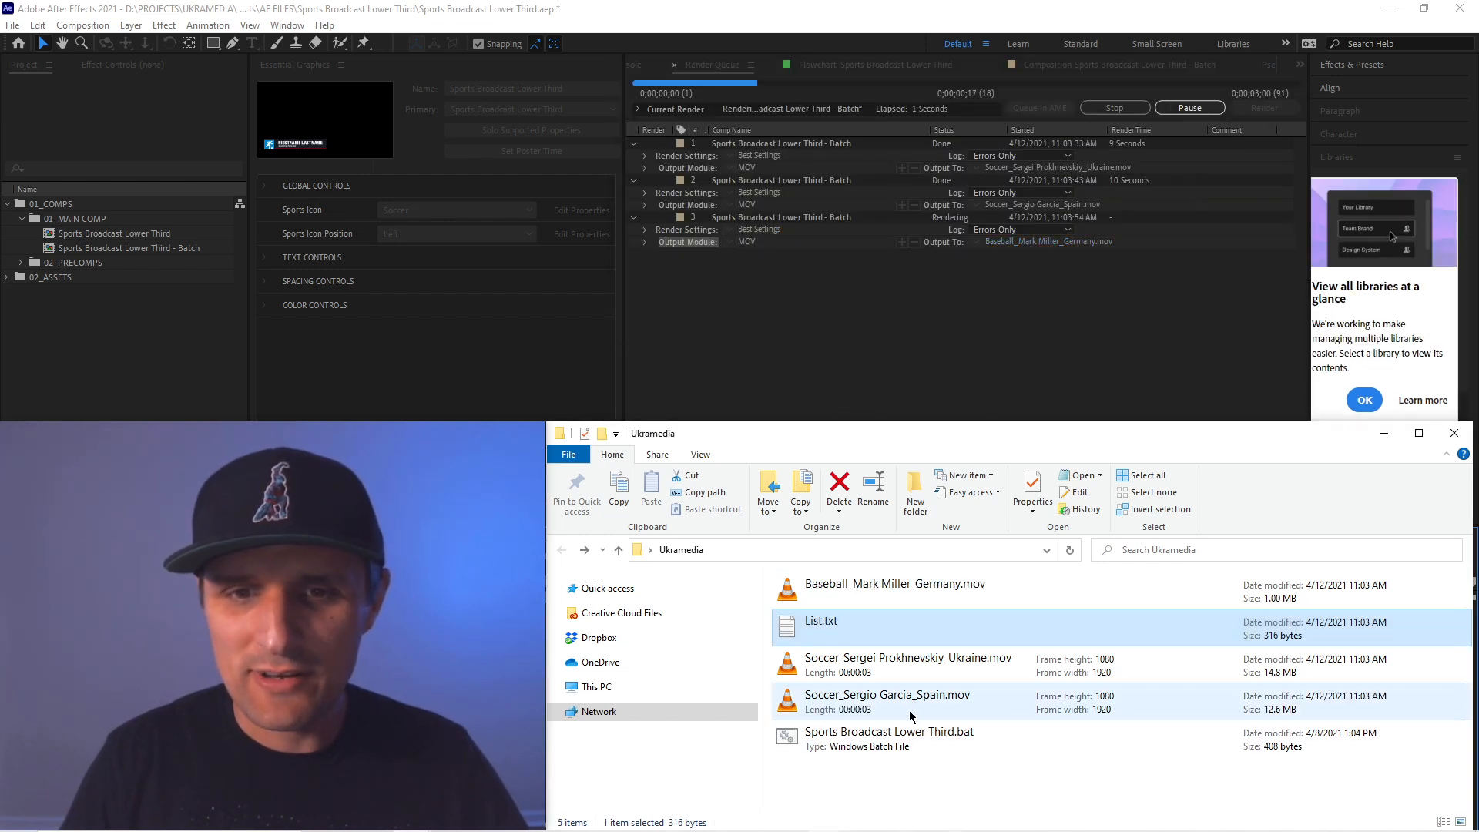
double_click(819, 621)
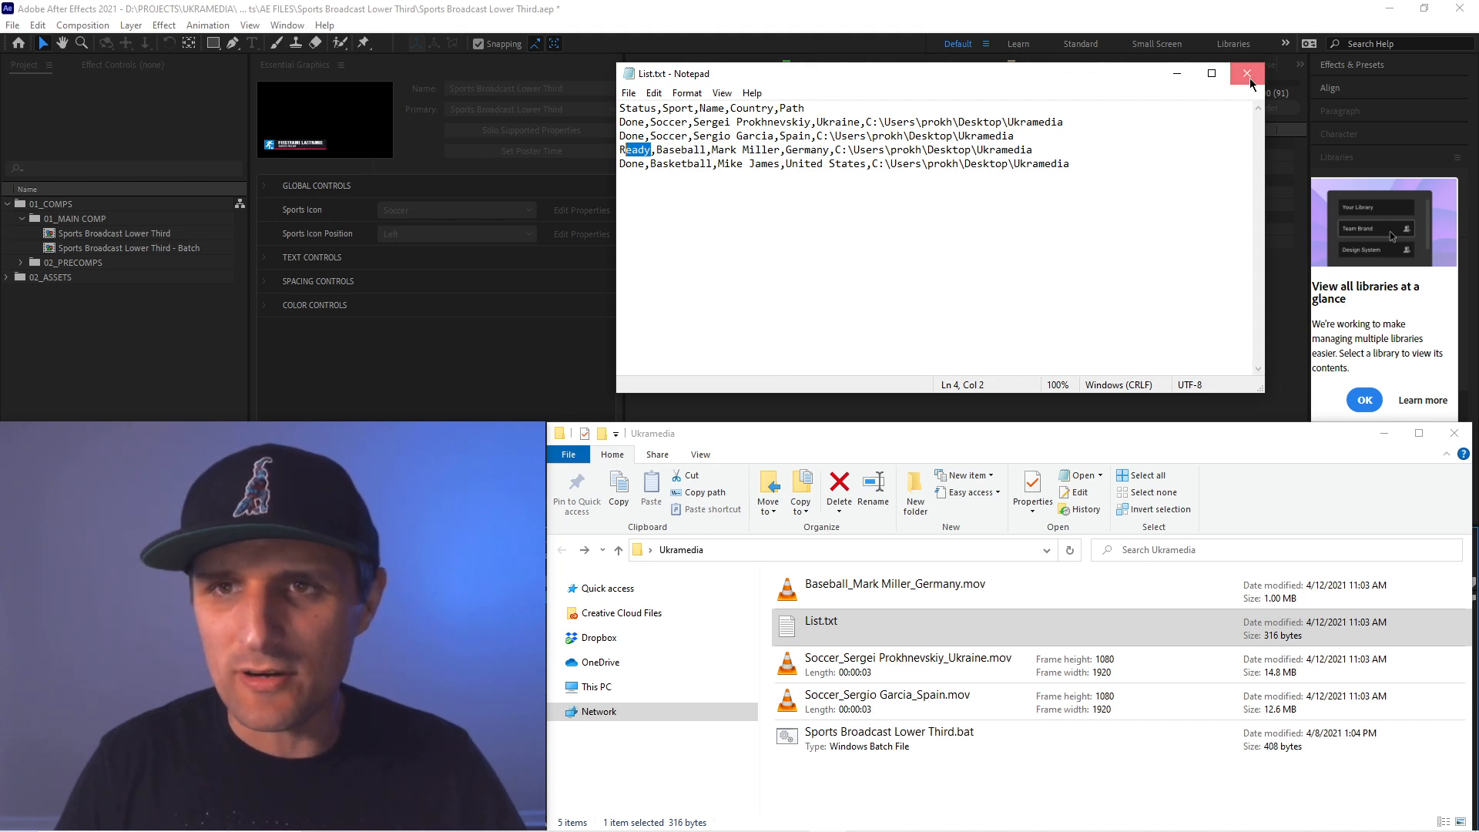
left_click(1247, 74)
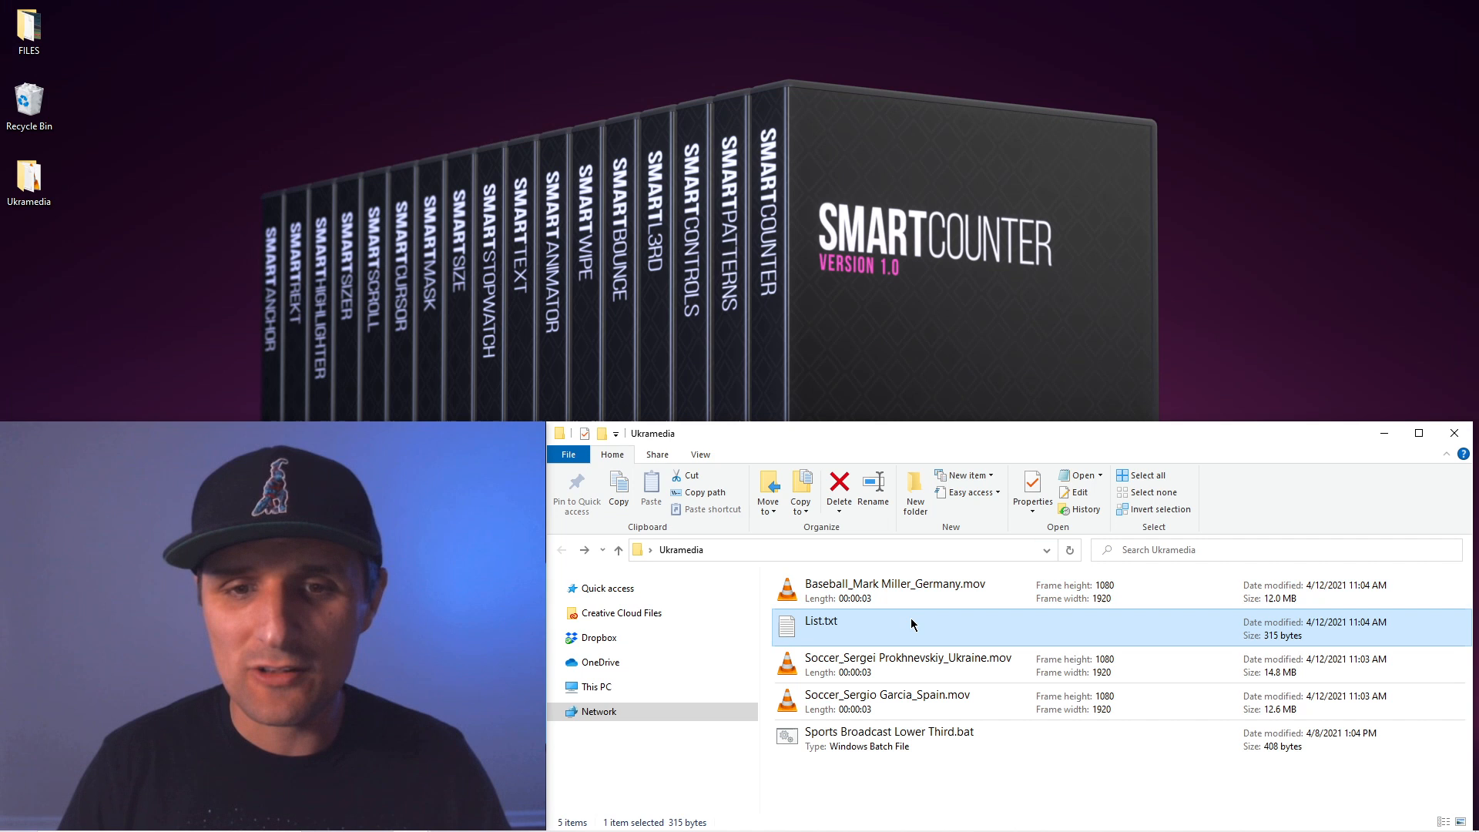
left_click(894, 584)
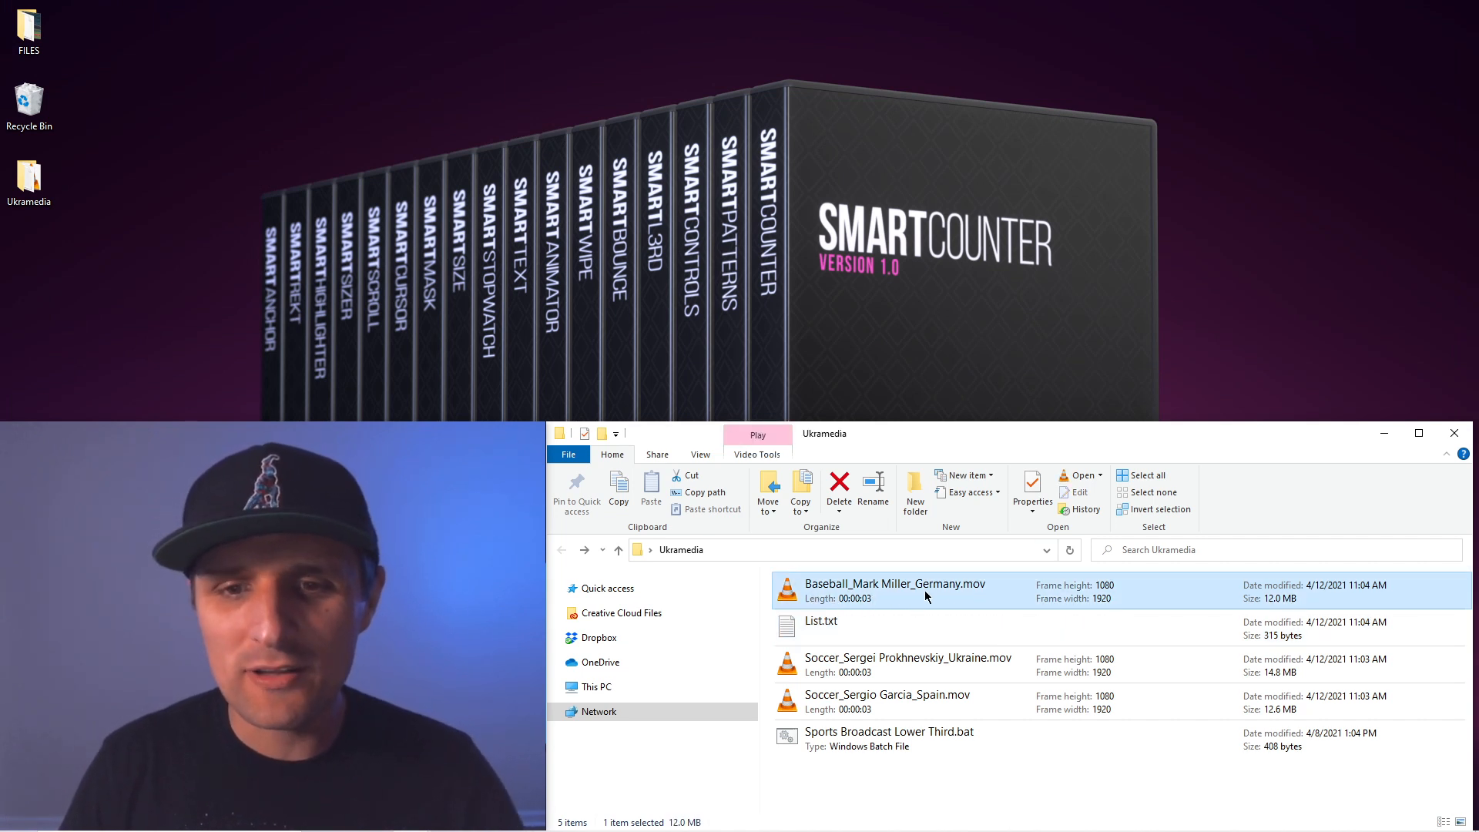
double_click(894, 584)
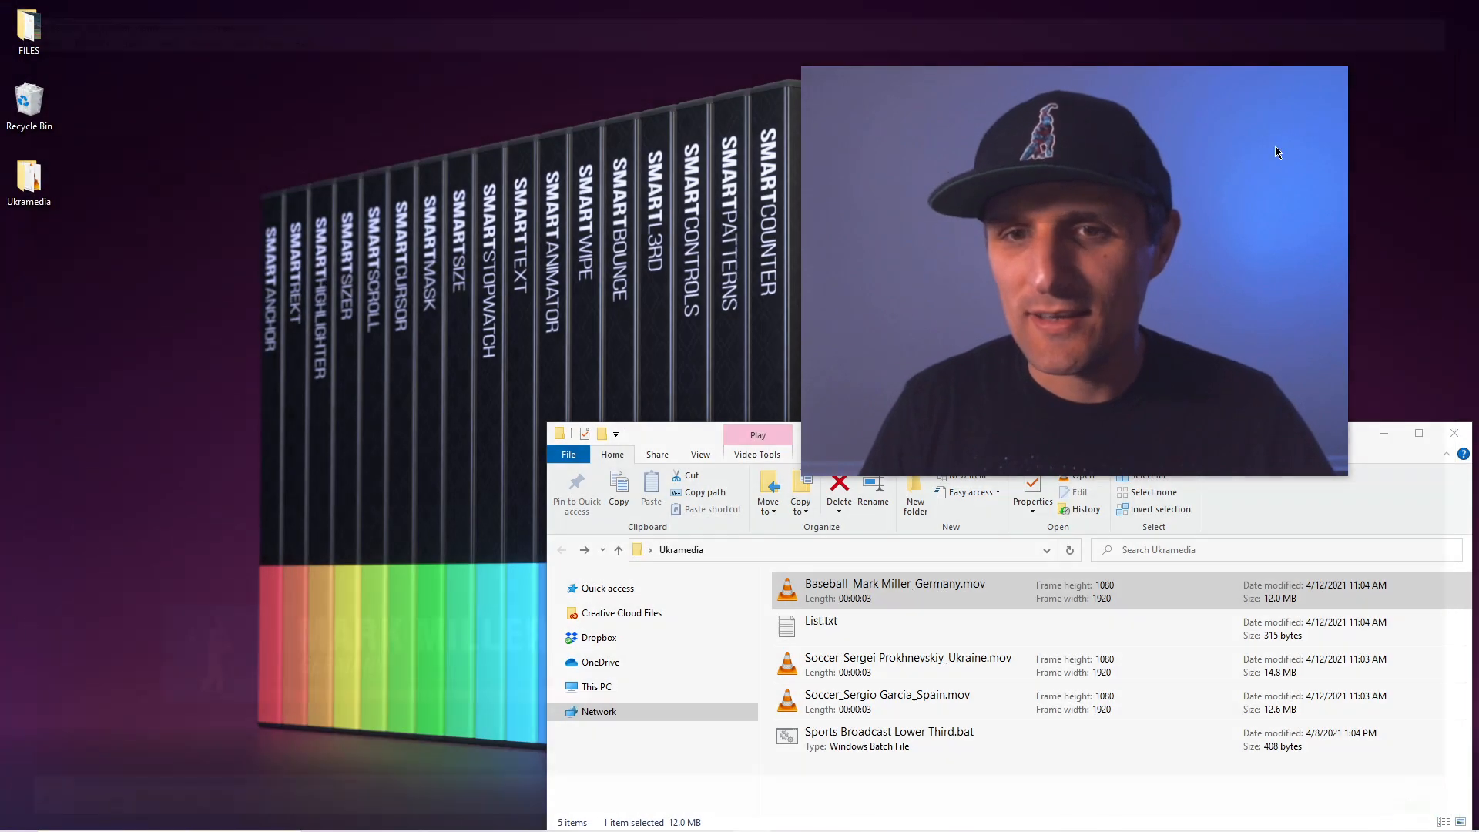
left_click(909, 665)
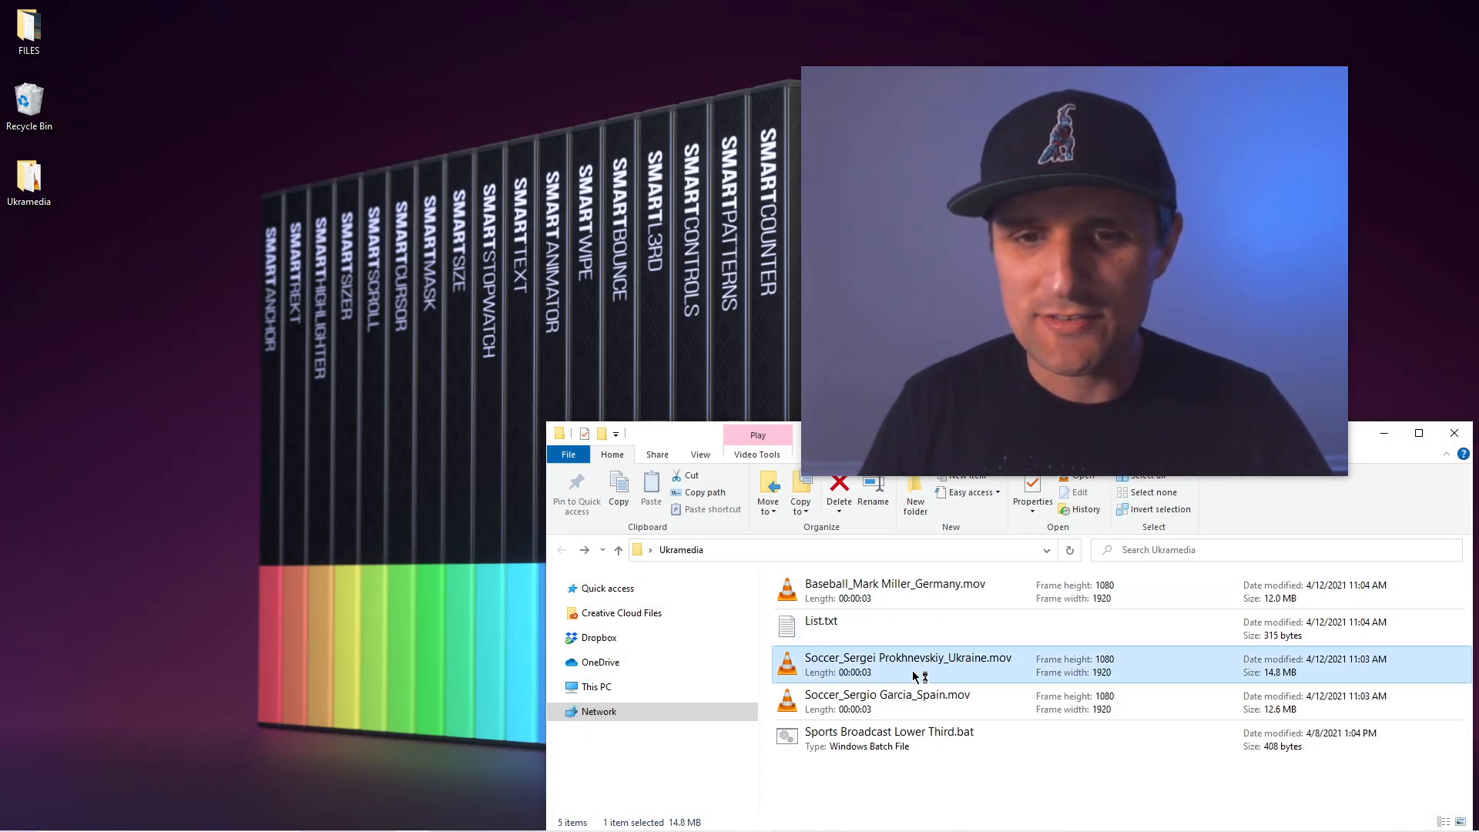
double_click(909, 658)
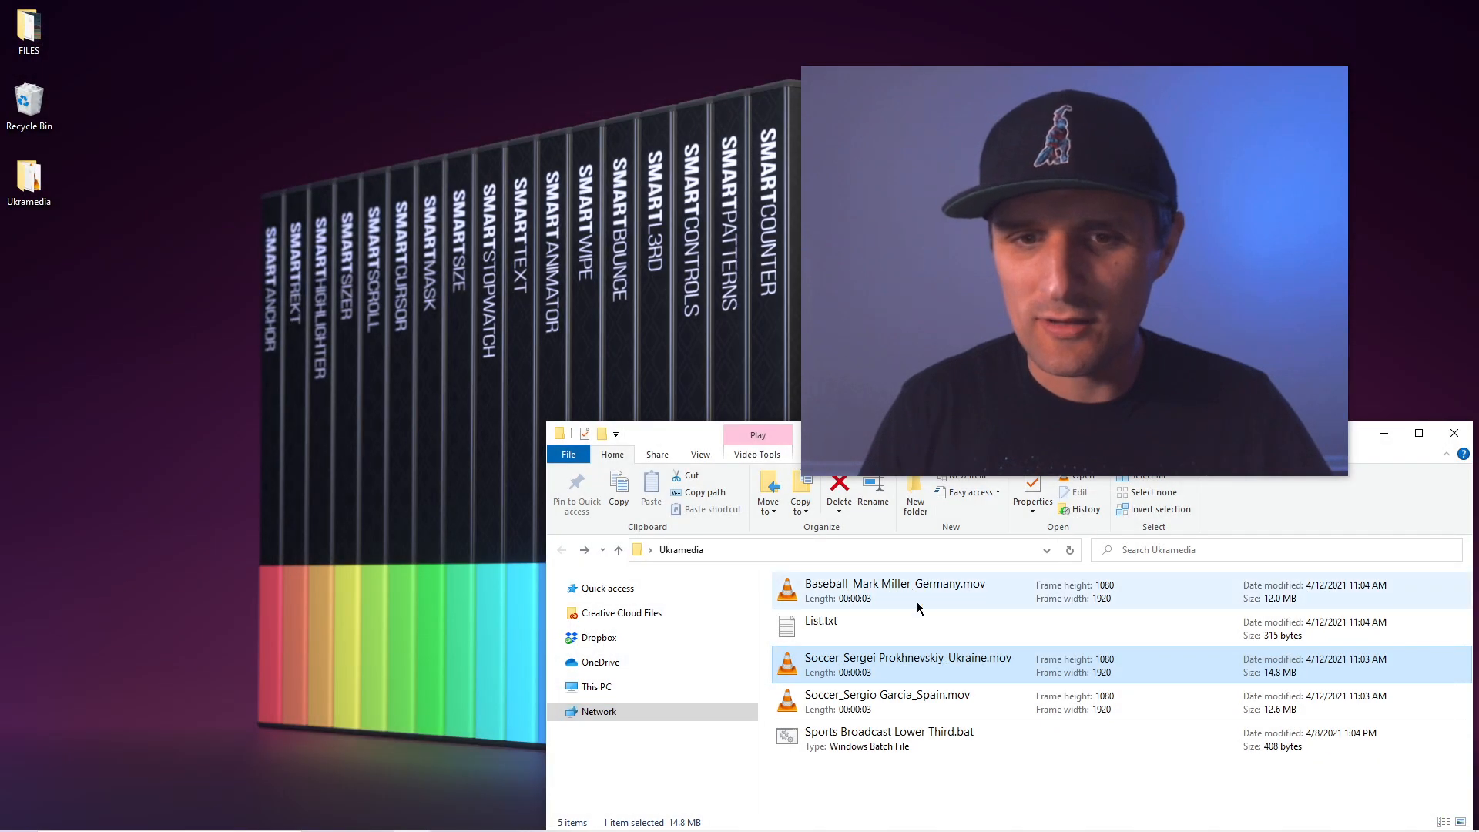
double_click(887, 694)
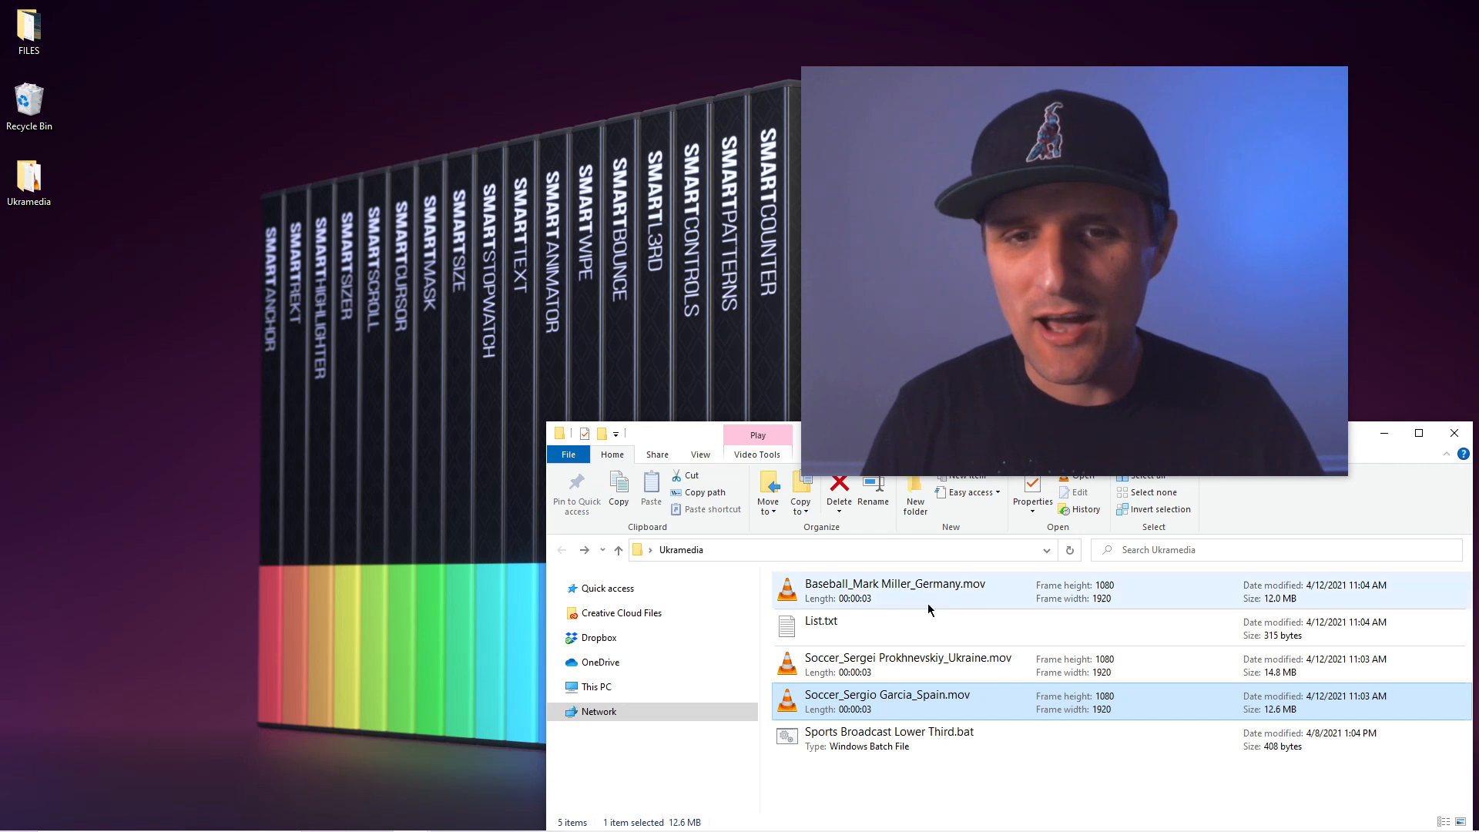
left_click(819, 621)
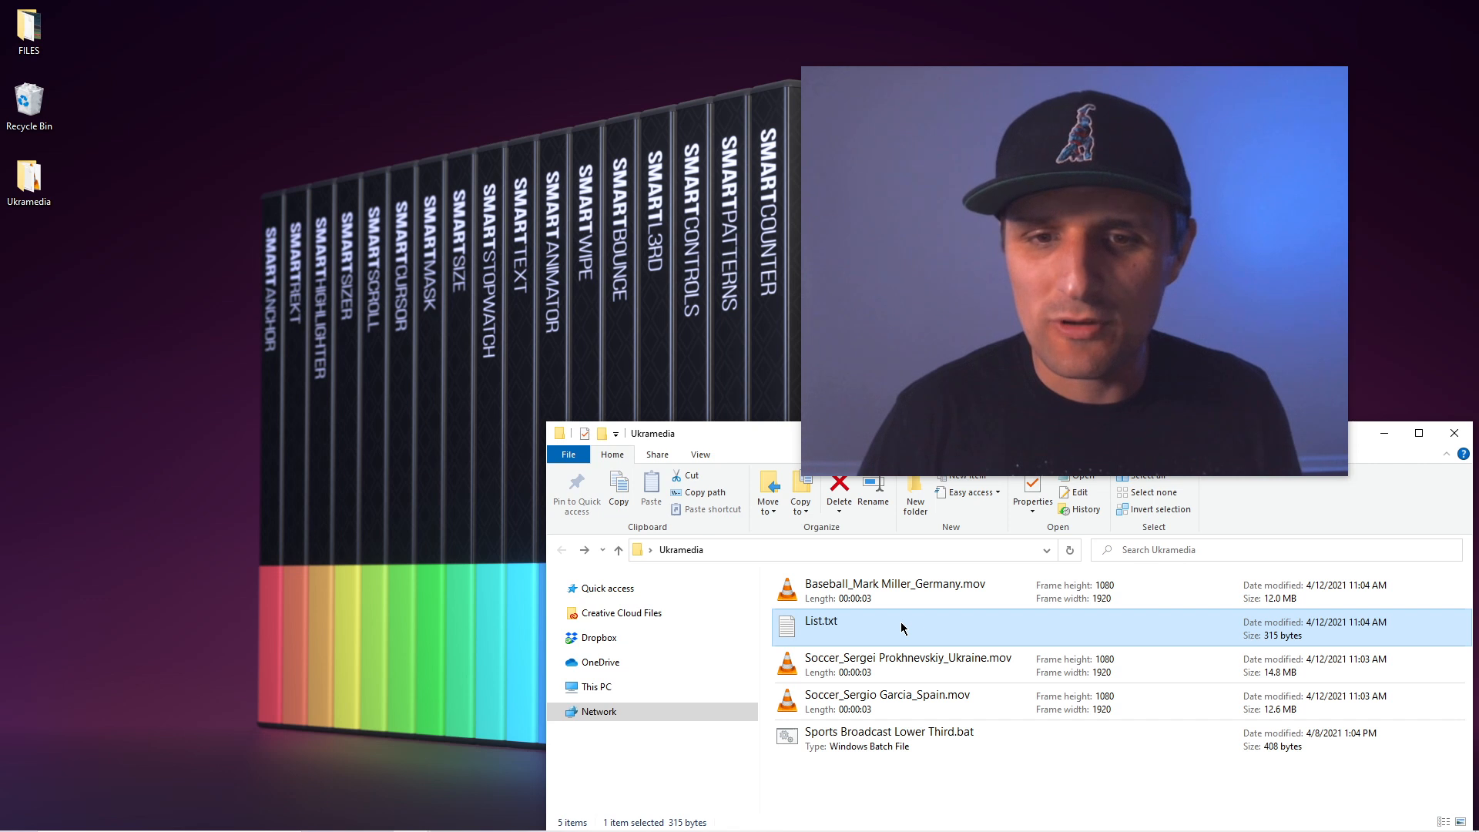
Step: Change the basketball entry's status to Ready so its MOV renders into the folder
double_click(820, 621)
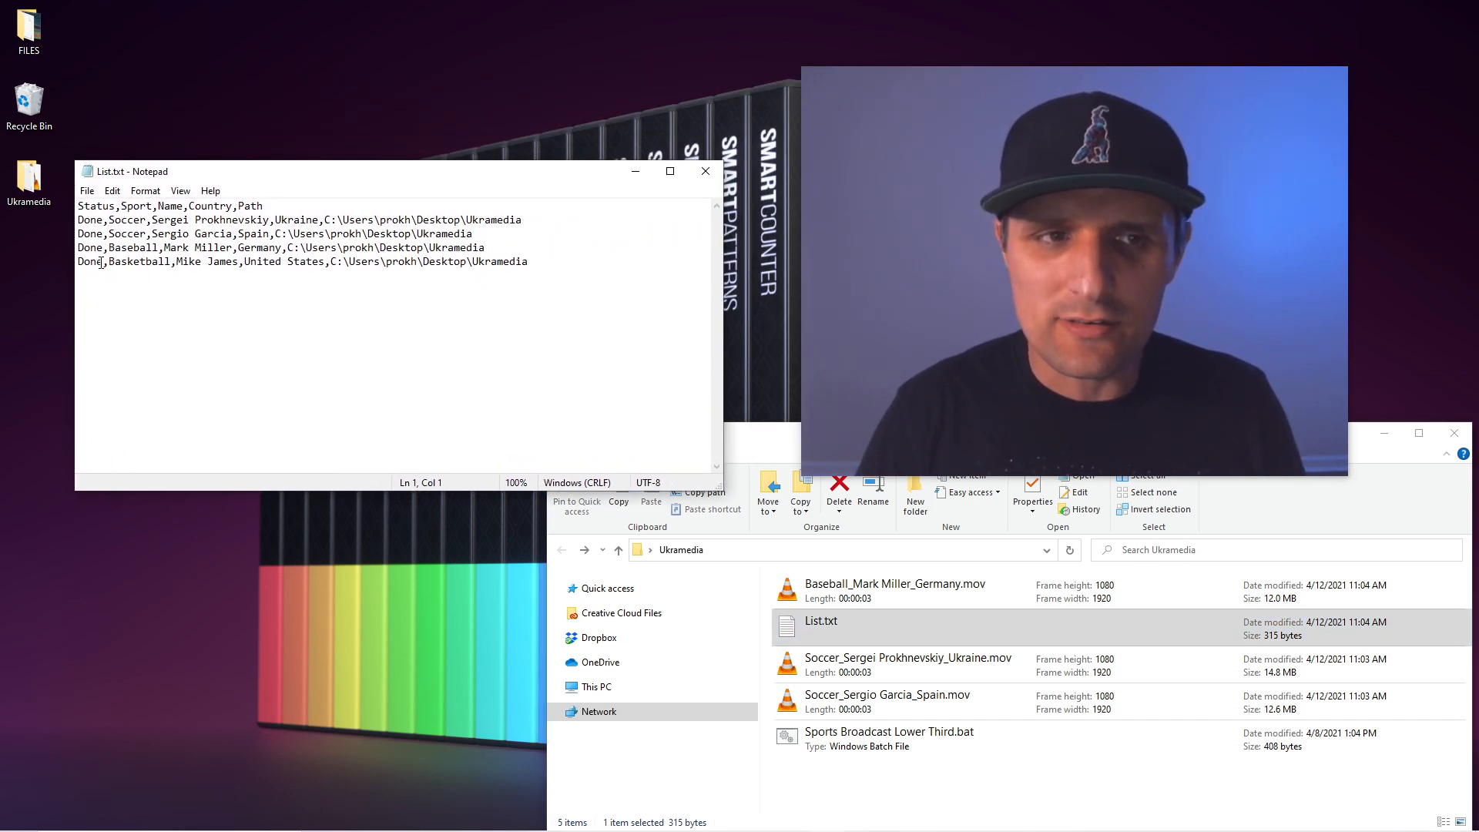
type("Read")
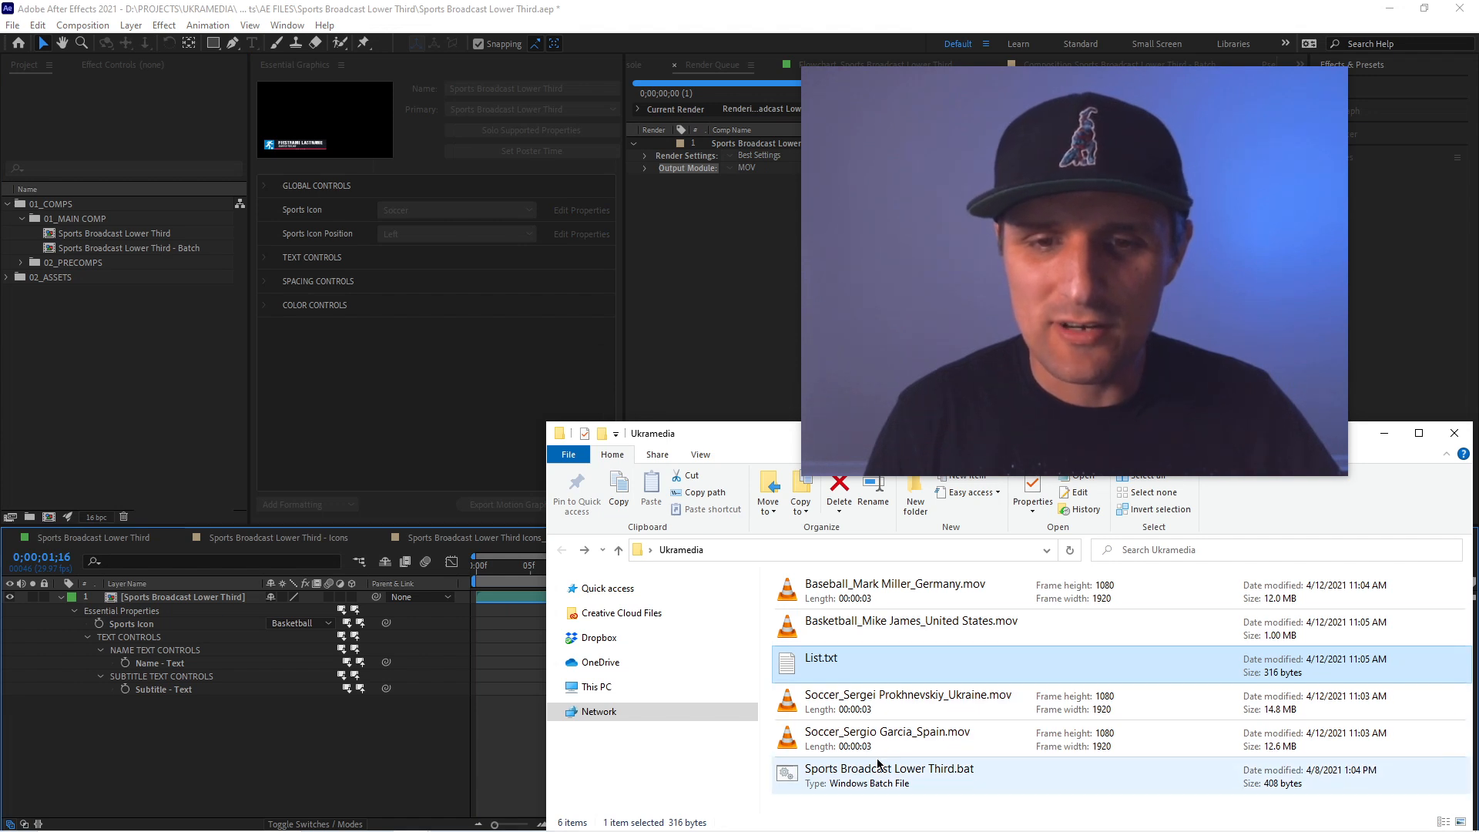
left_click(910, 621)
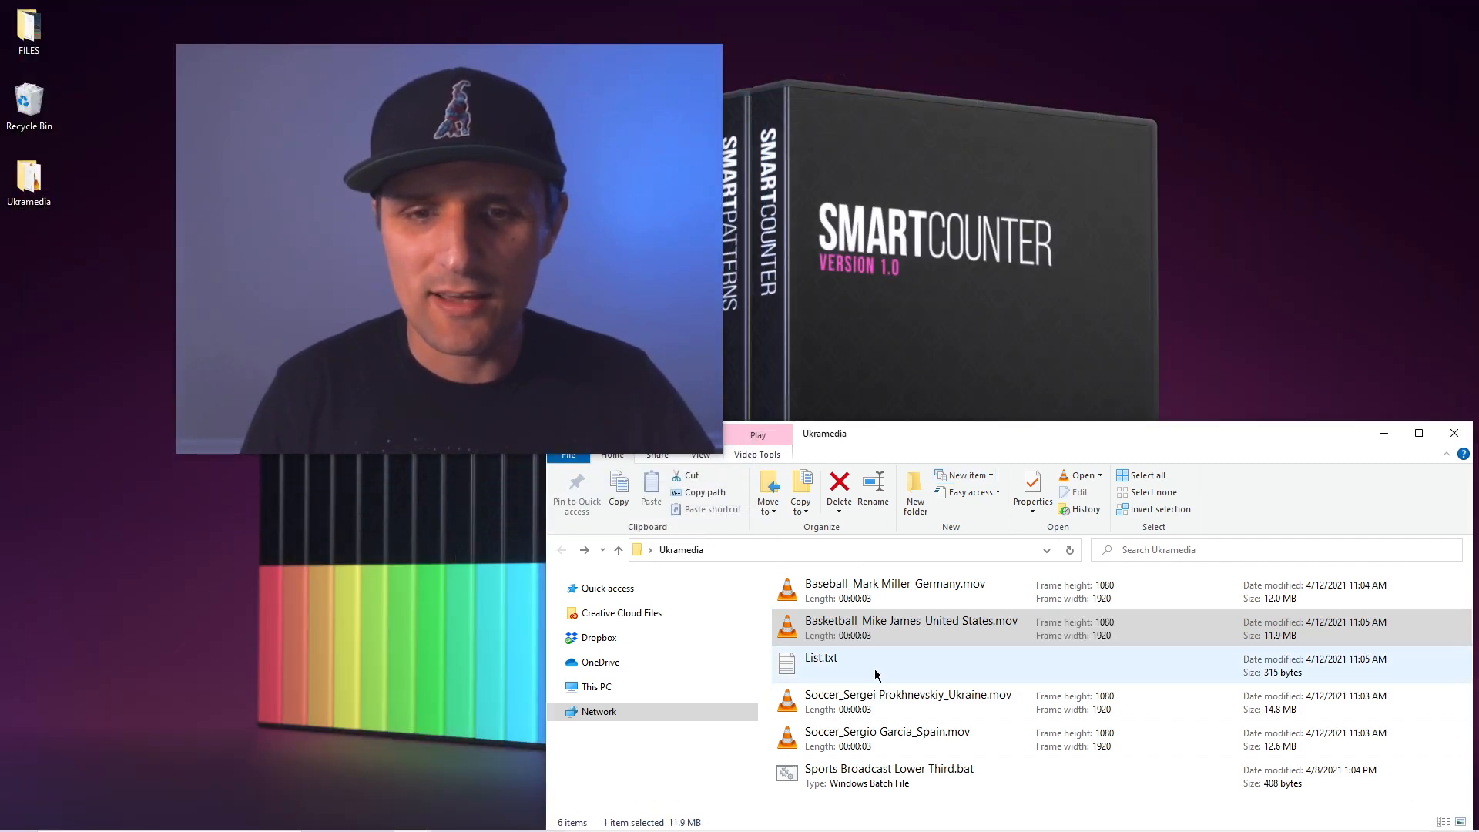
Step: Confirm in List.txt that every entry reads Done, then play the basketball render
double_click(820, 658)
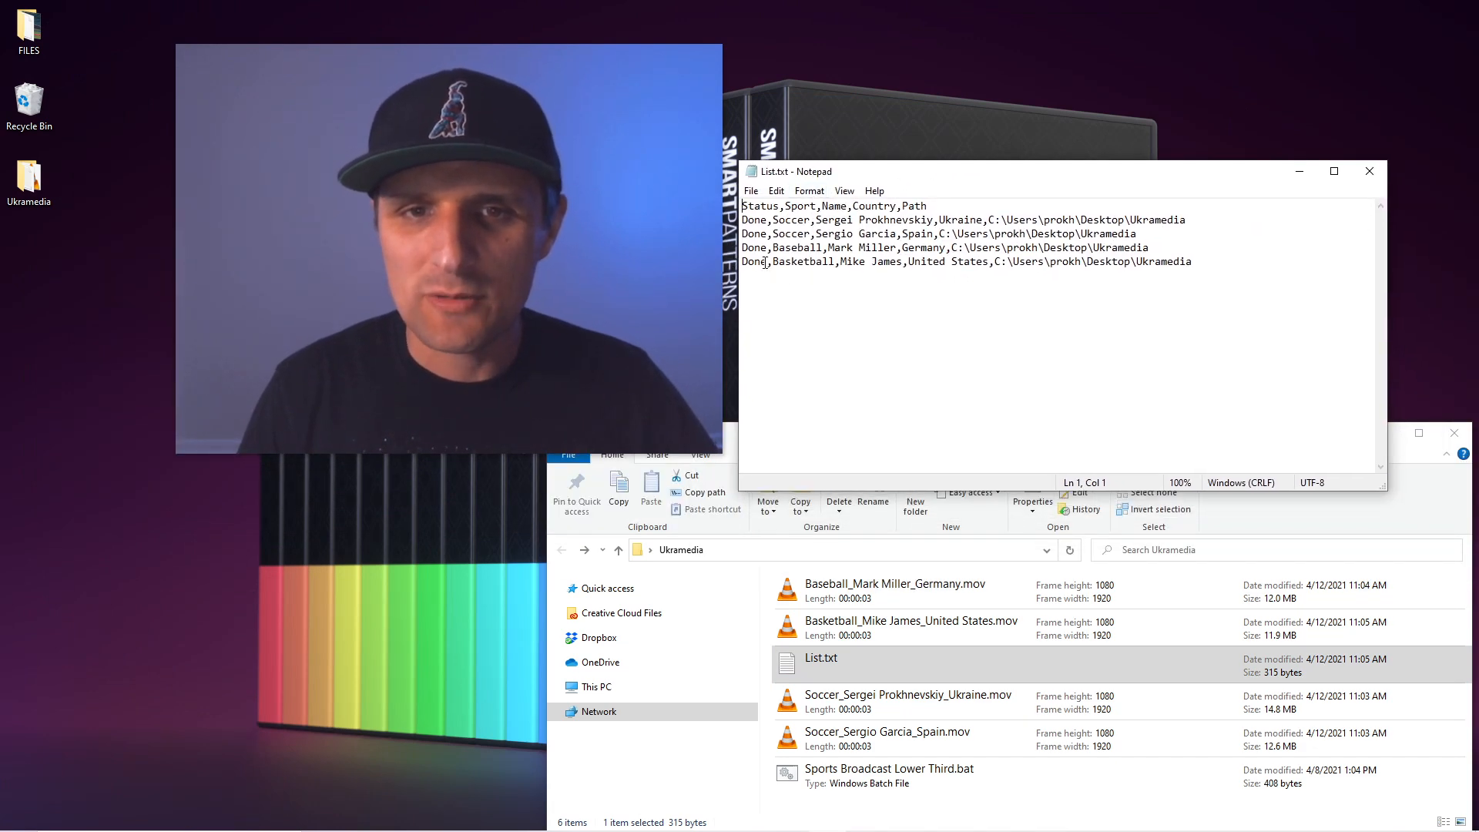
double_click(753, 262)
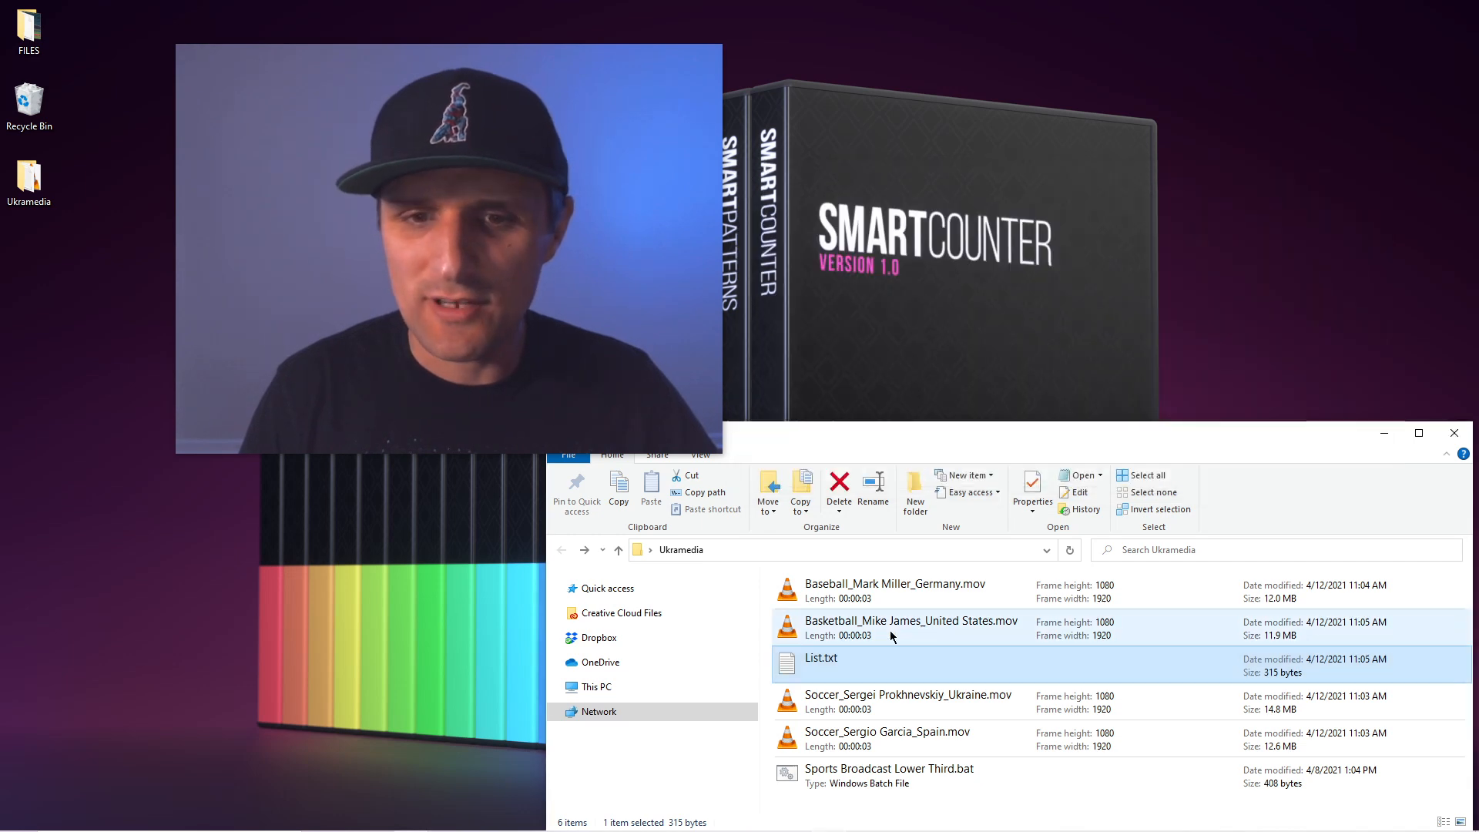
double_click(910, 621)
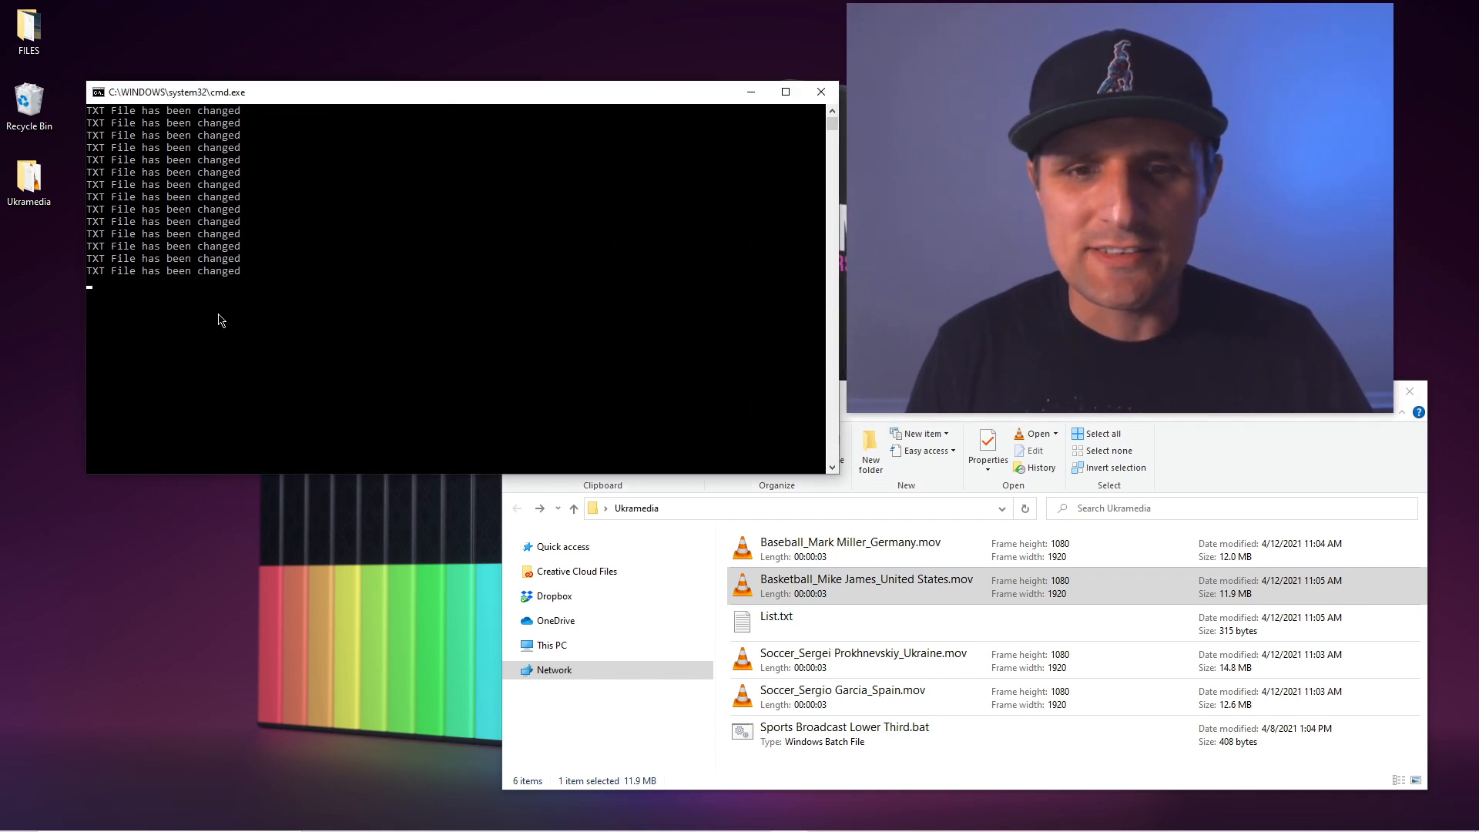
Step: Set the Sergio Garcia Spain entry back to Ready so the batch file re-renders its MOV
left_click(775, 617)
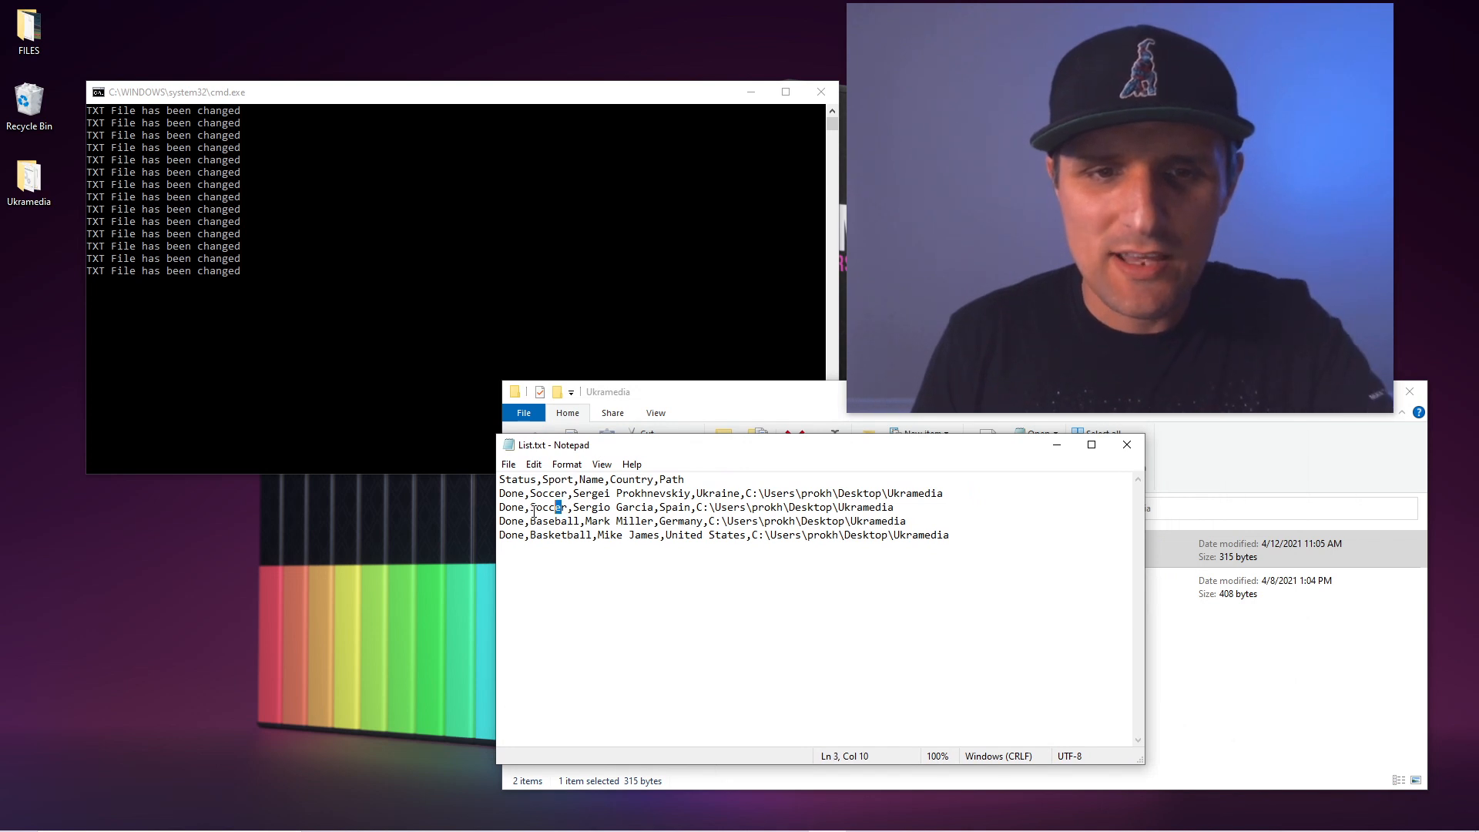
double_click(512, 507)
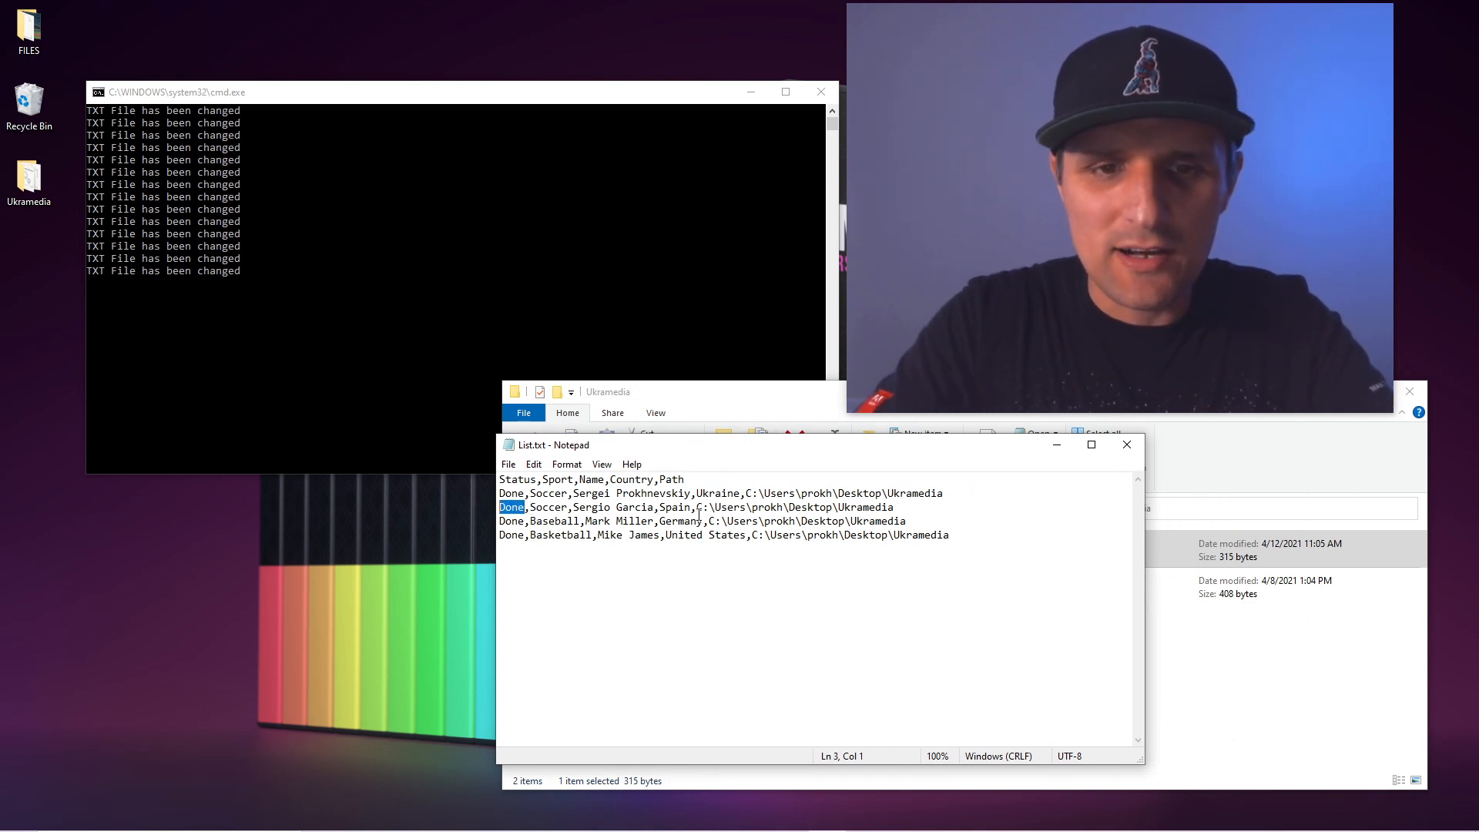
type("Ready")
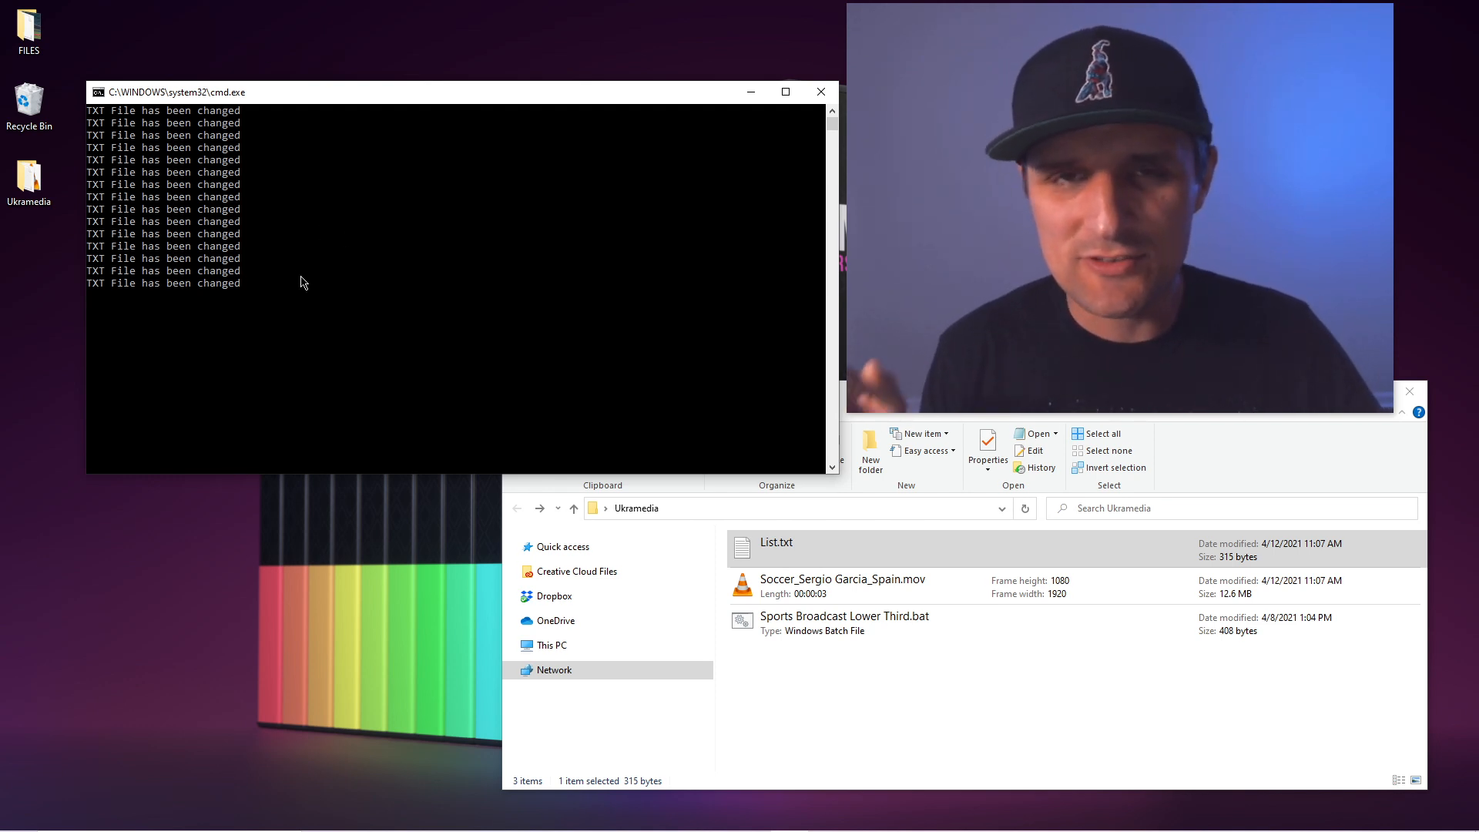
left_click(777, 543)
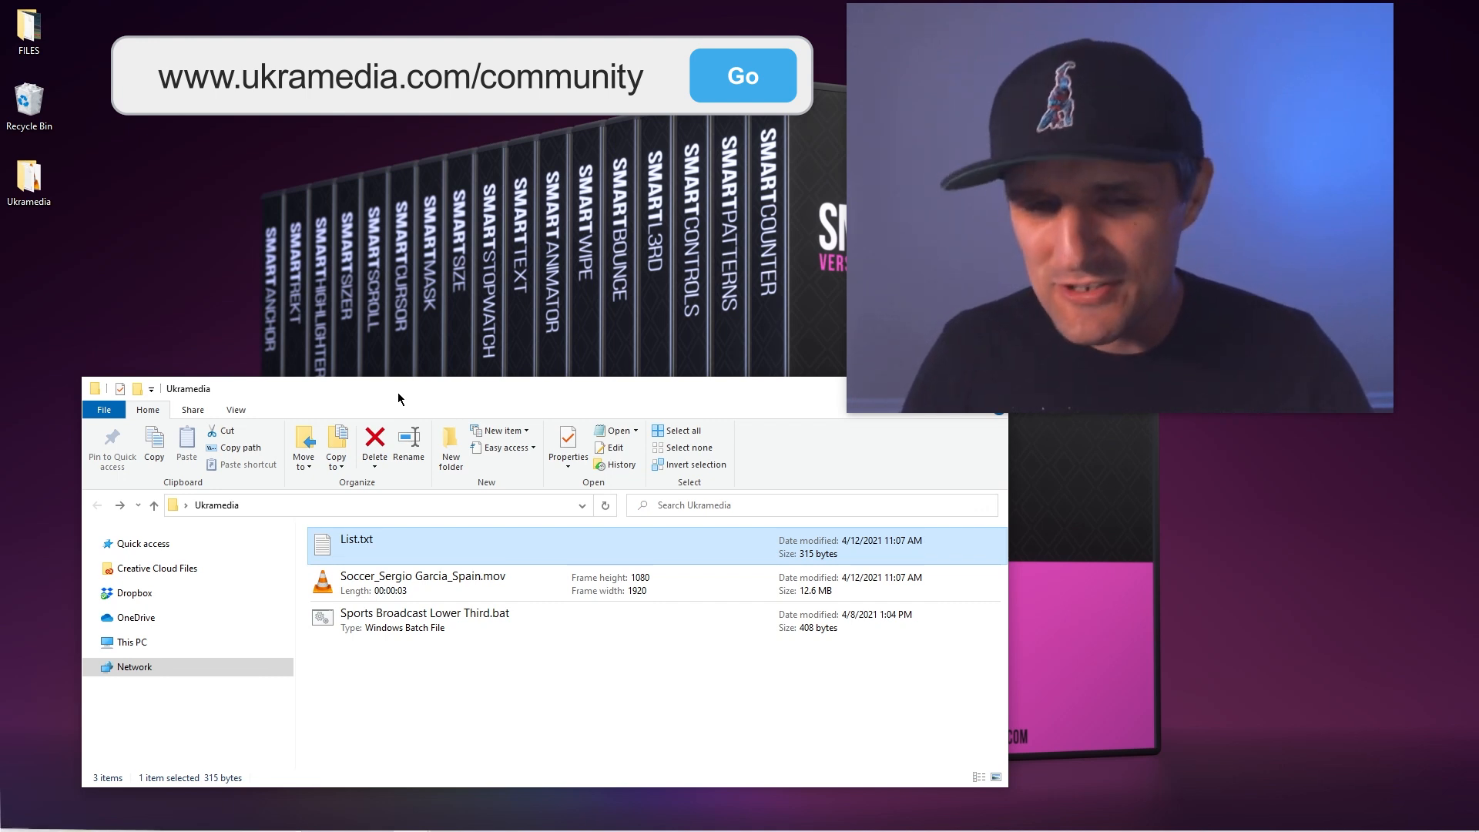
left_click(742, 75)
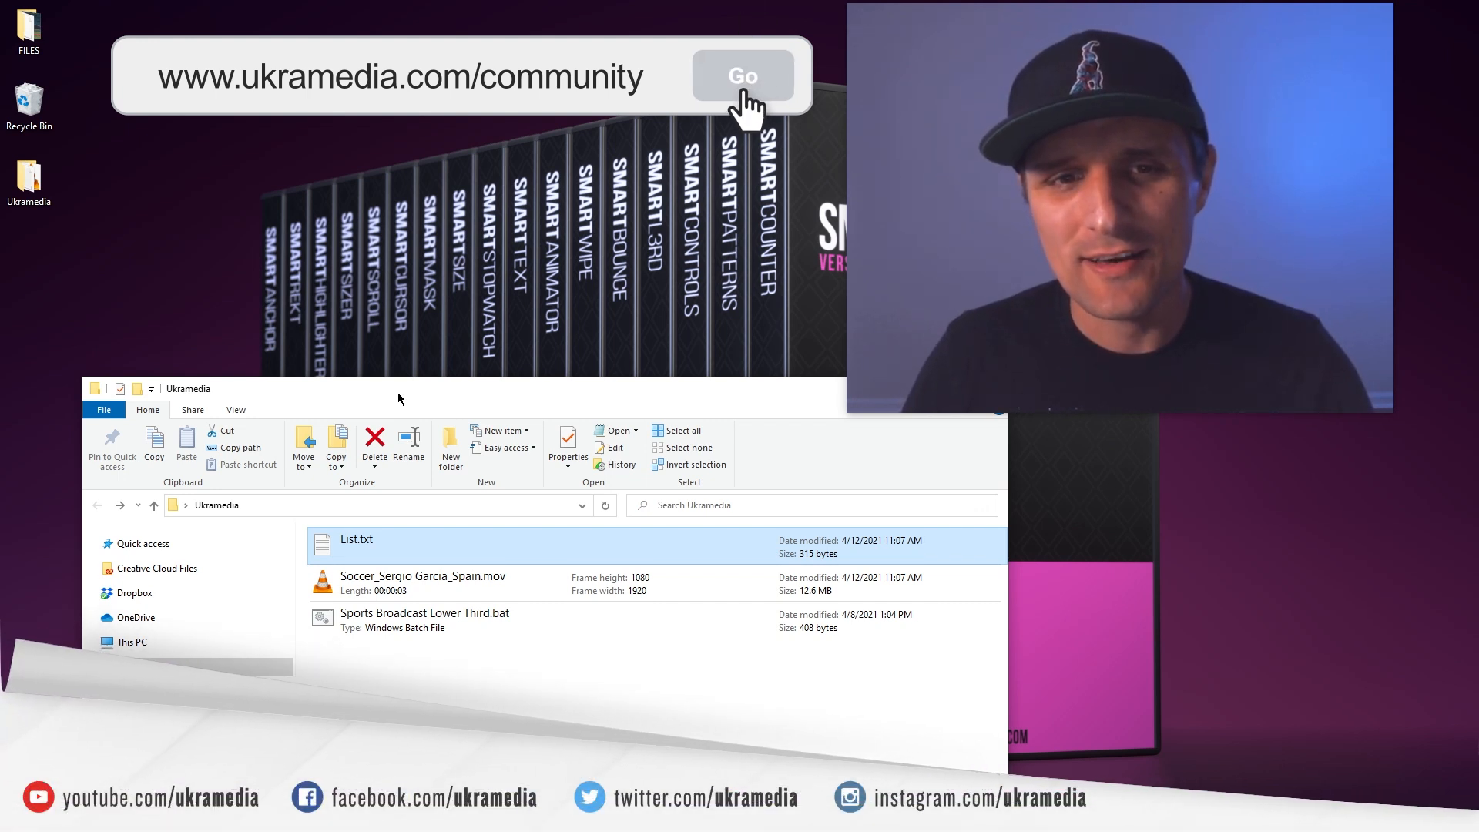
left_click(745, 77)
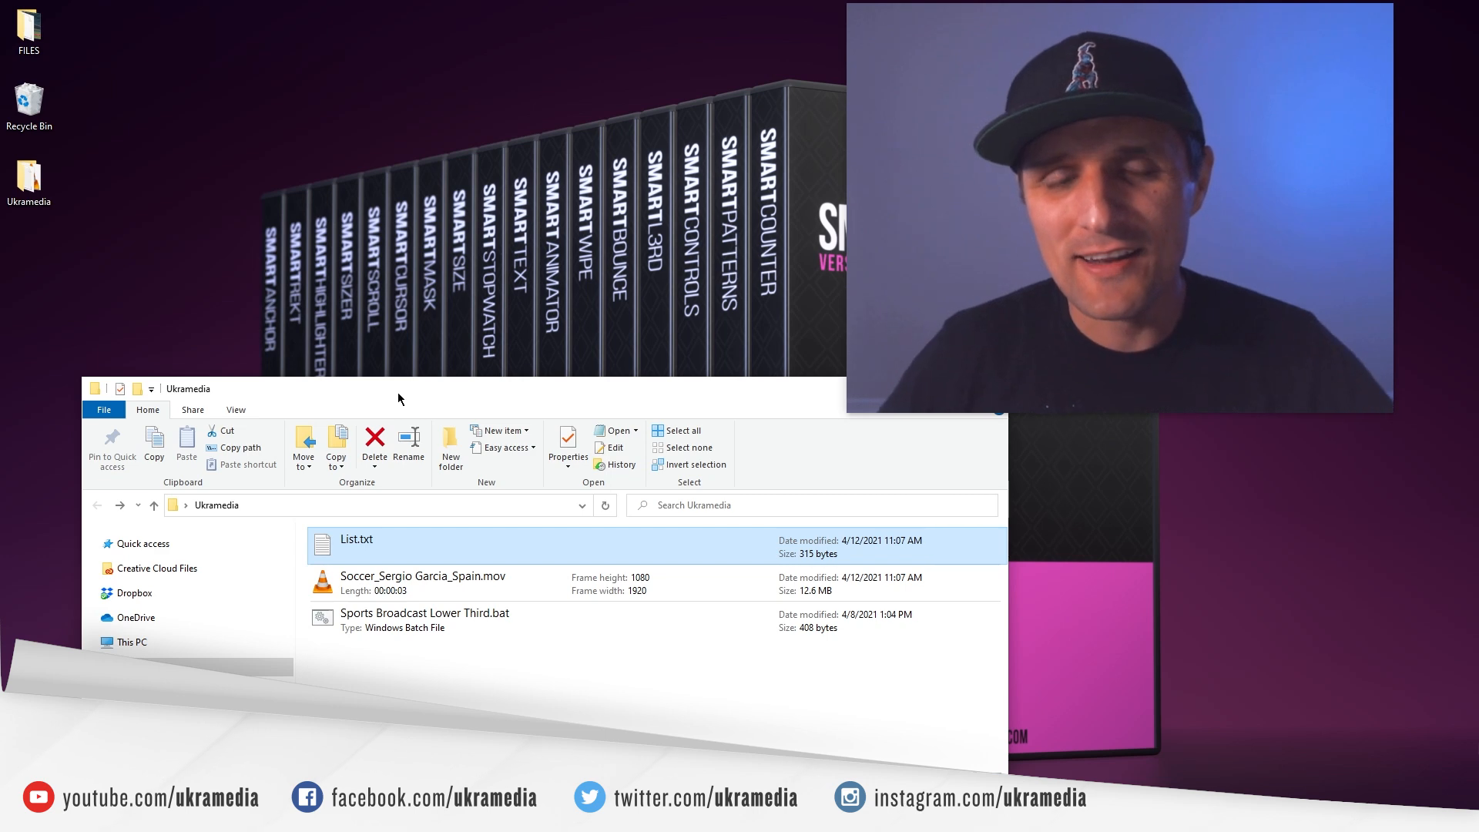